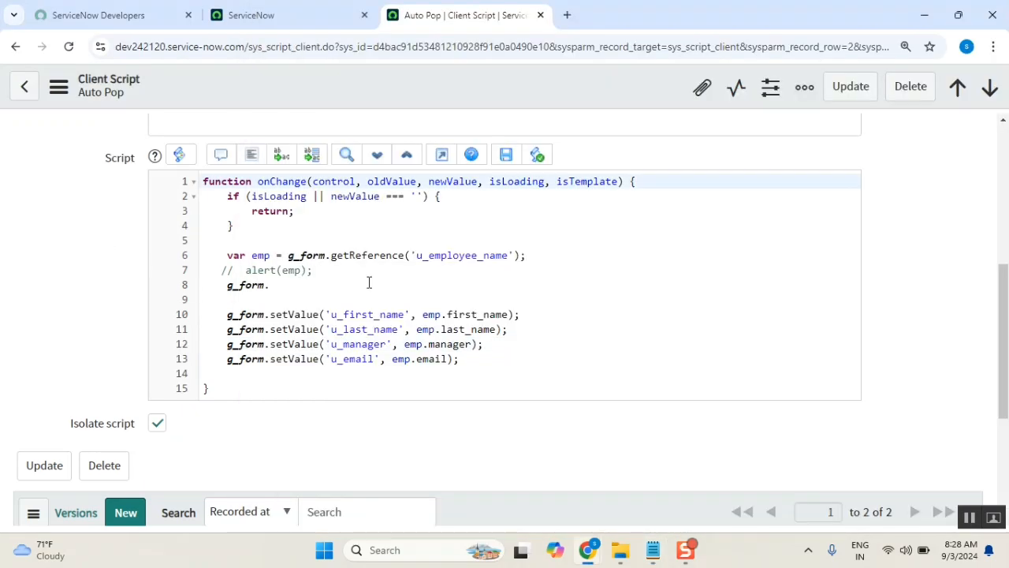
{"action": "mouse_move", "coordinate": [440, 297]}
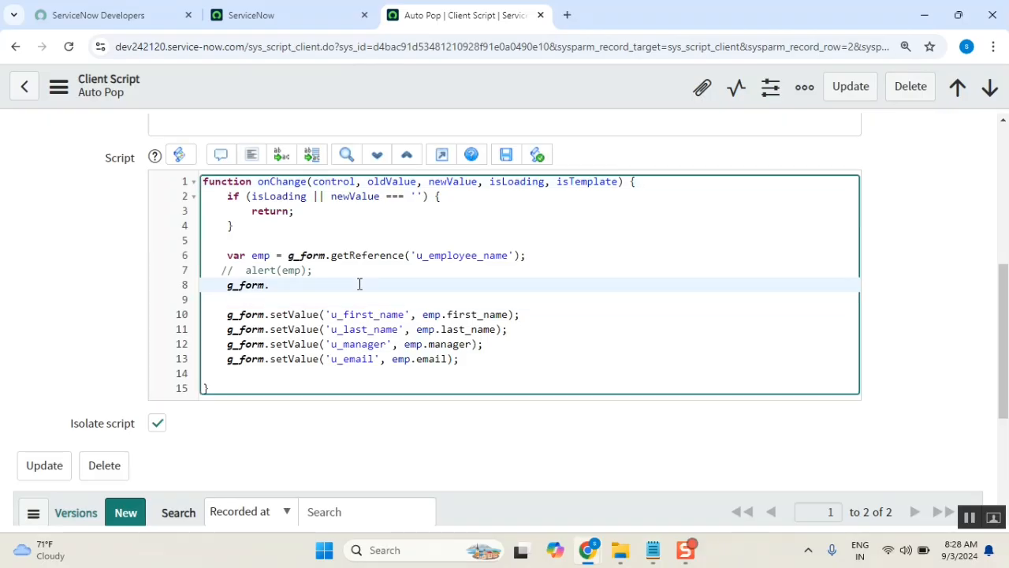
Type a period after g_form on line 8 to list method suggestions, including getActionName.
{"action": "type", "text": "."}
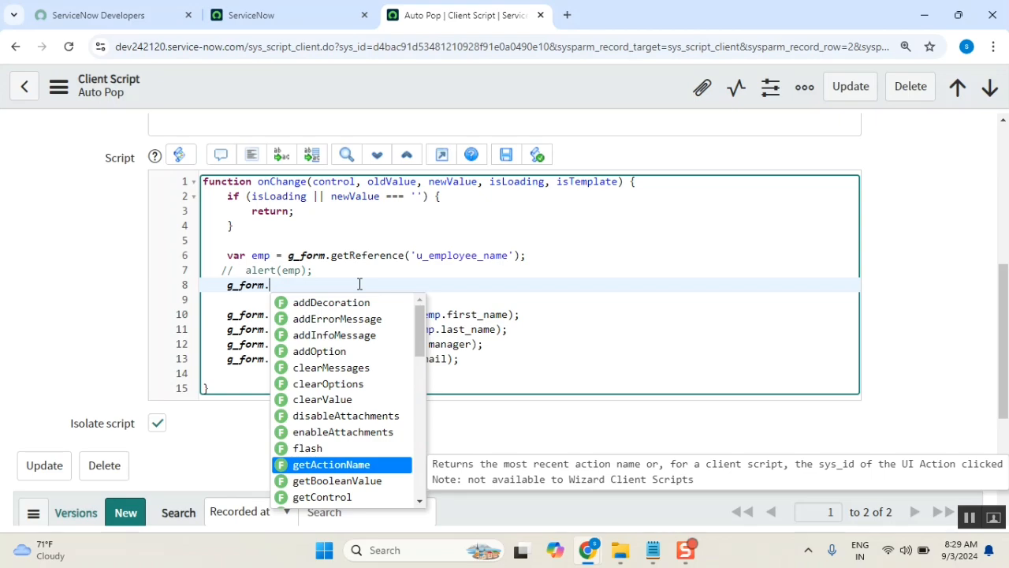
{"action": "mouse_move", "coordinate": [311, 109]}
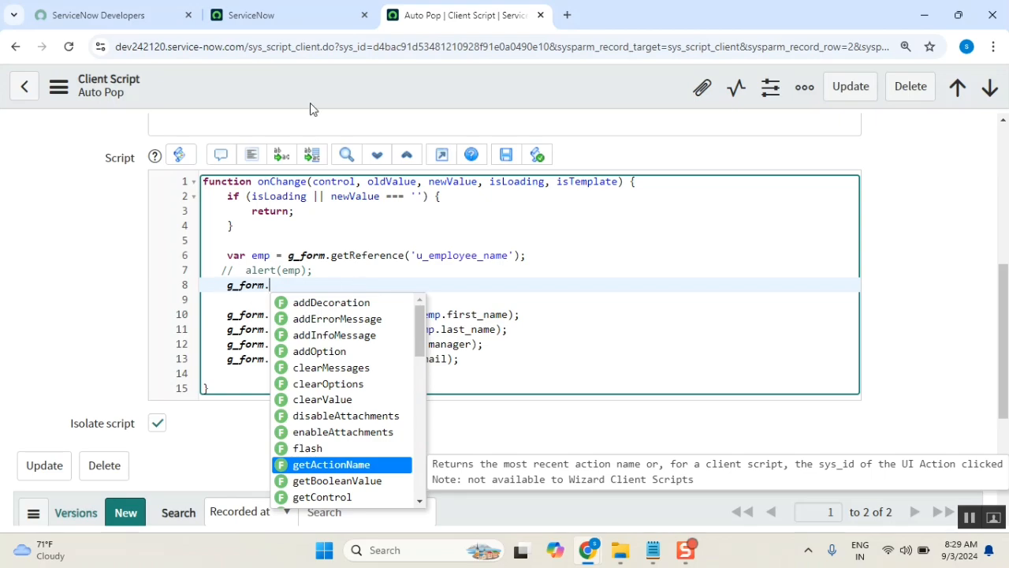
Filter the navigator for 'rng', open Employee RNG record RNG0001086, and show its form actions menu.
{"action": "left_click", "coordinate": [288, 14]}
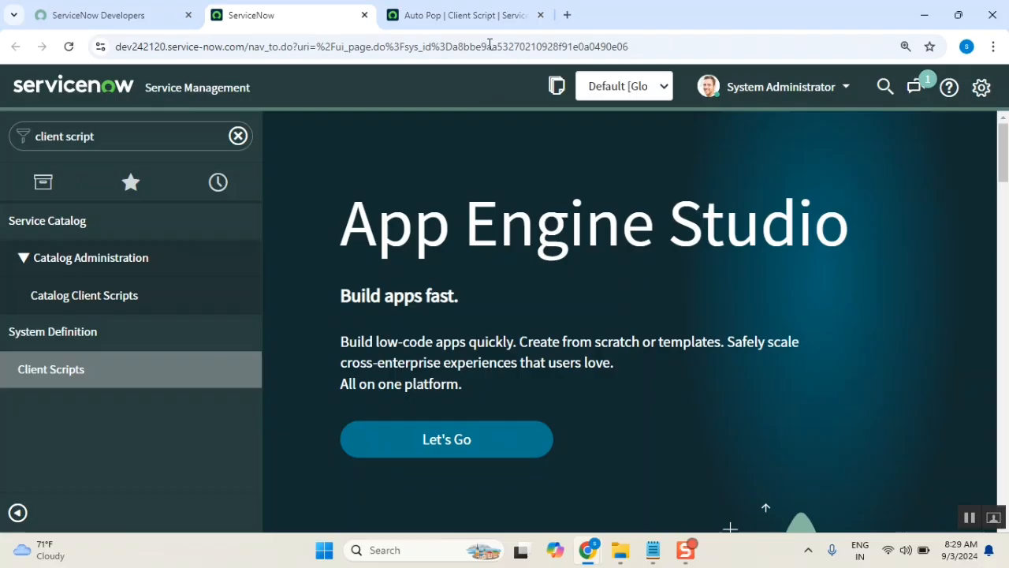
{"action": "left_click", "coordinate": [450, 14]}
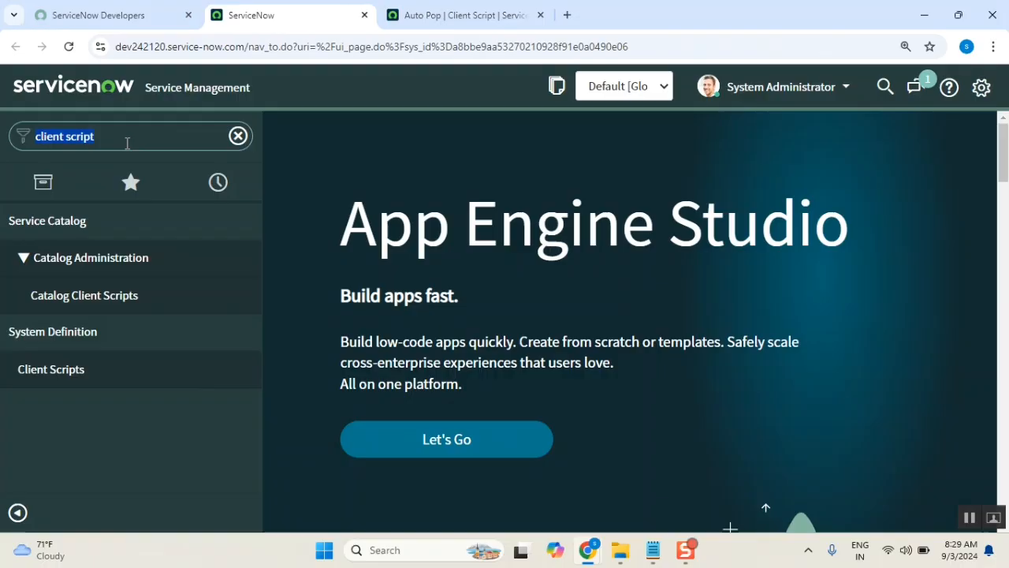
{"action": "type", "text": "rng"}
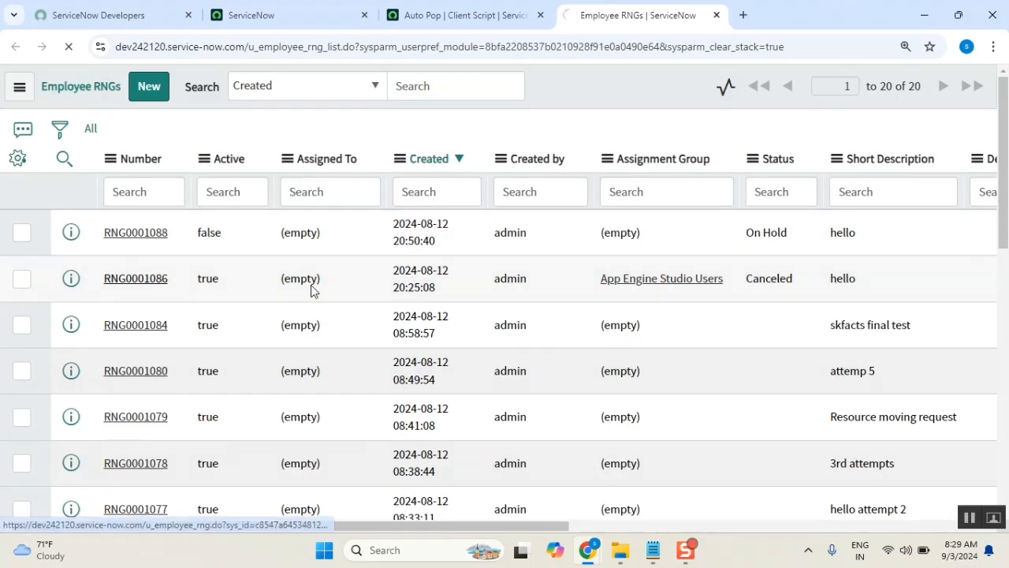
{"action": "left_click", "coordinate": [135, 278]}
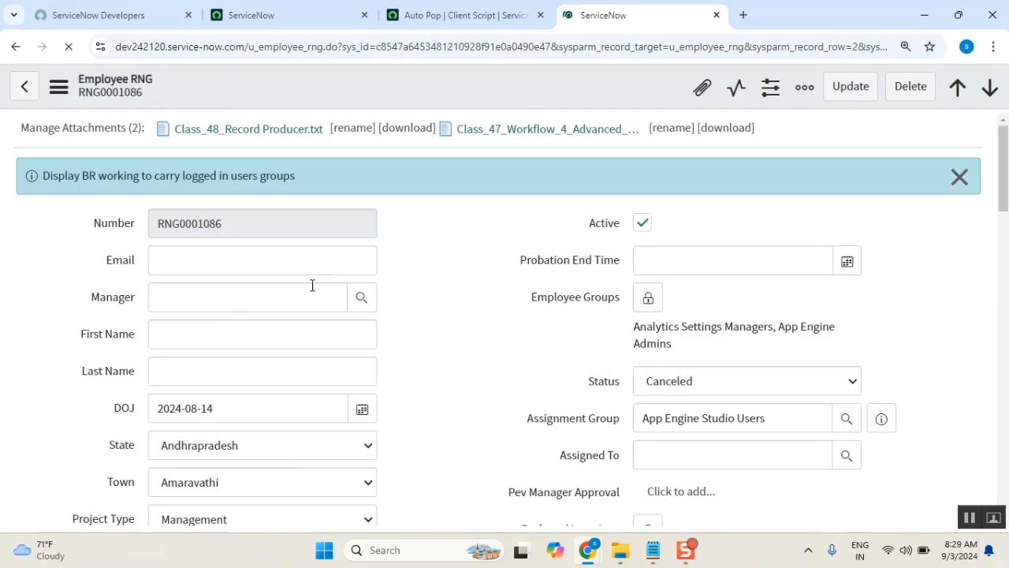
{"action": "left_click", "coordinate": [262, 260]}
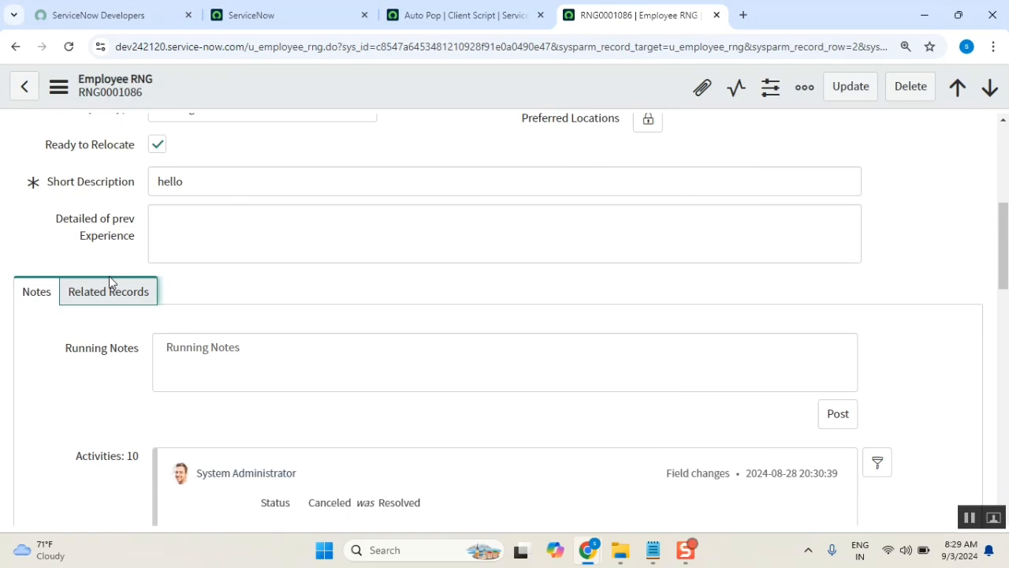
{"action": "left_click", "coordinate": [108, 291]}
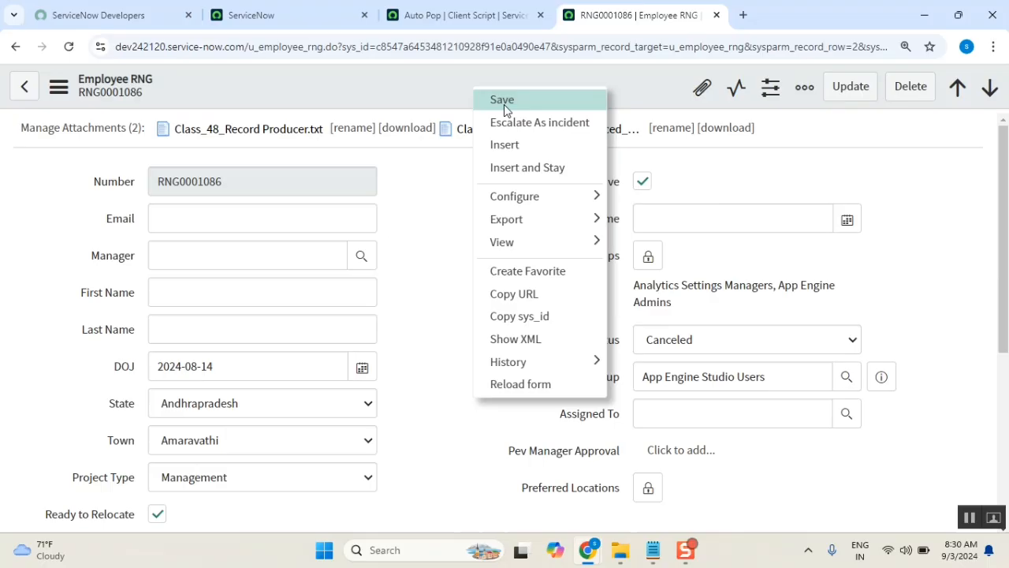
{"action": "mouse_move", "coordinate": [511, 129]}
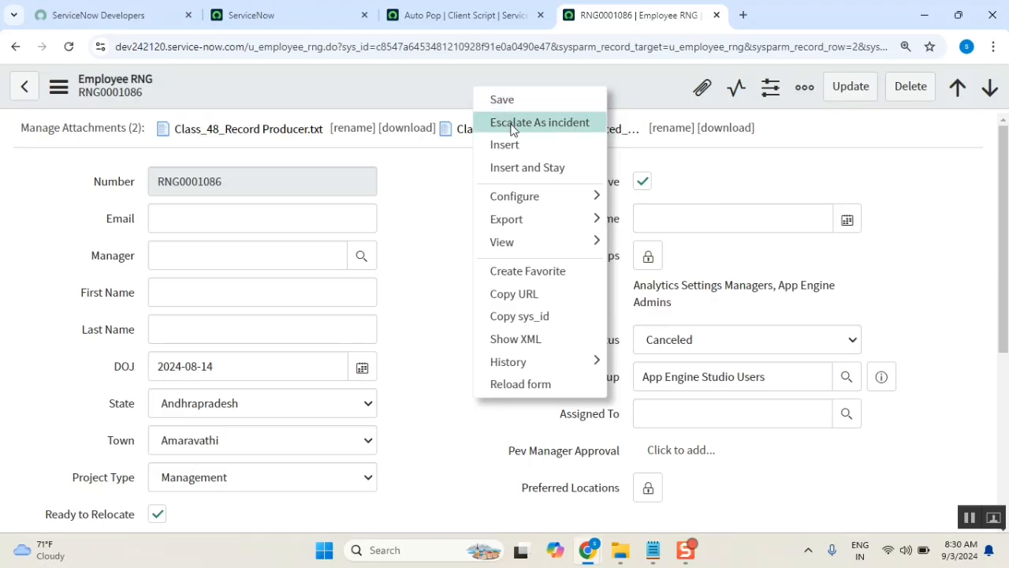
{"action": "mouse_move", "coordinate": [828, 120]}
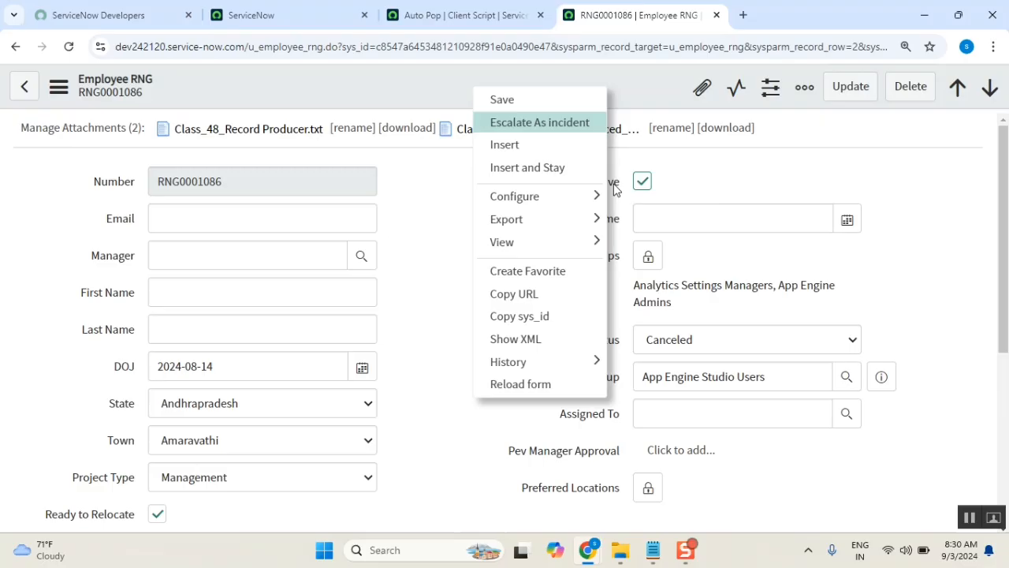
{"action": "mouse_move", "coordinate": [581, 187]}
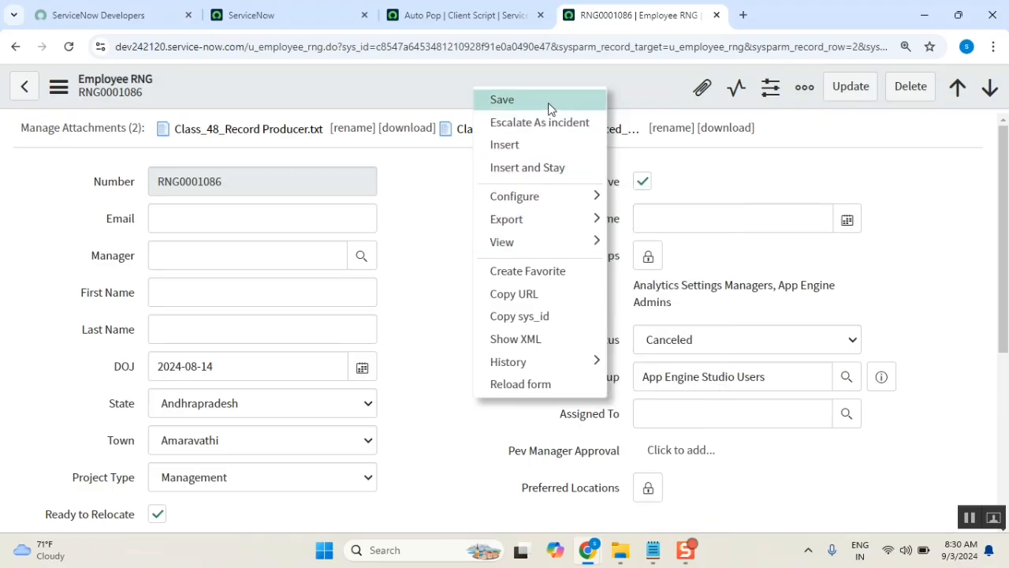
{"action": "mouse_move", "coordinate": [503, 99]}
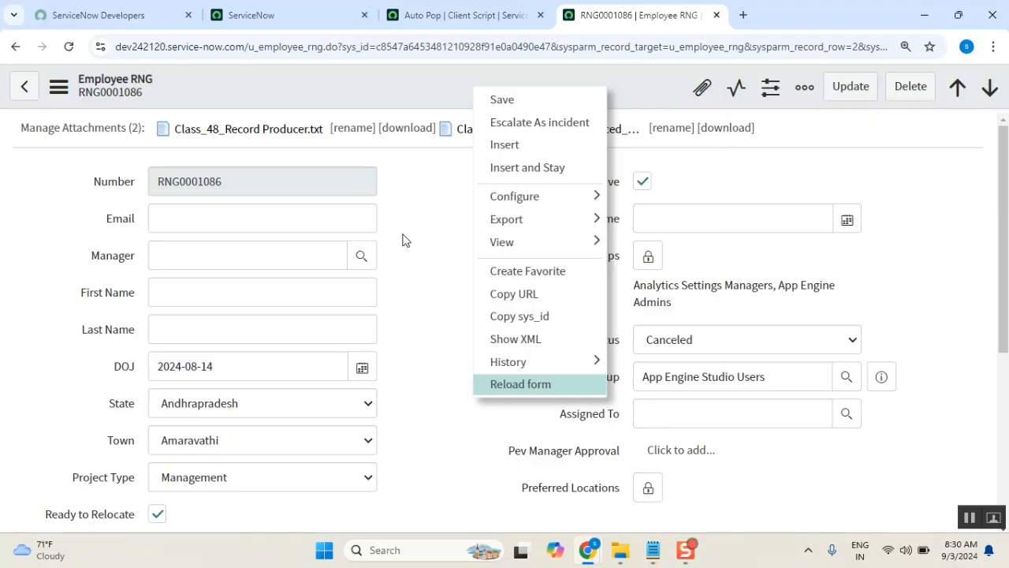
{"action": "mouse_move", "coordinate": [423, 221]}
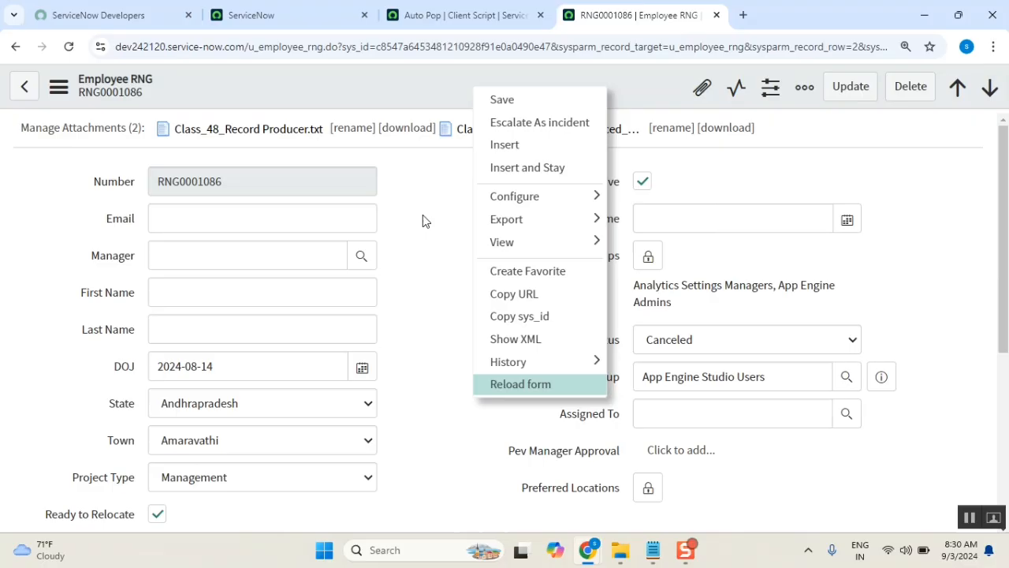
{"action": "mouse_move", "coordinate": [503, 99]}
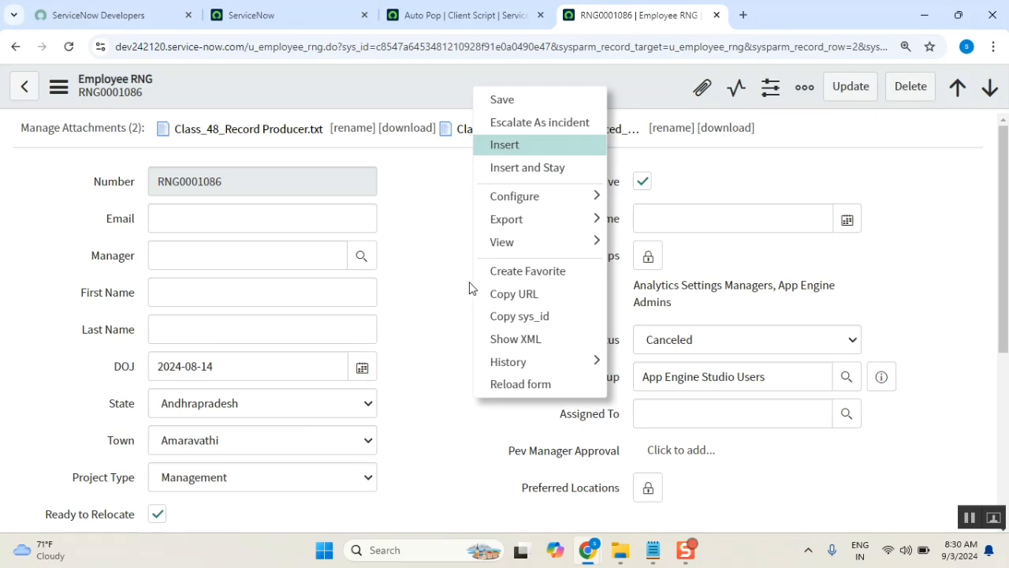
Close the form actions menu and dismiss the user-groups info message on RNG0001086.
{"action": "left_click", "coordinate": [493, 134]}
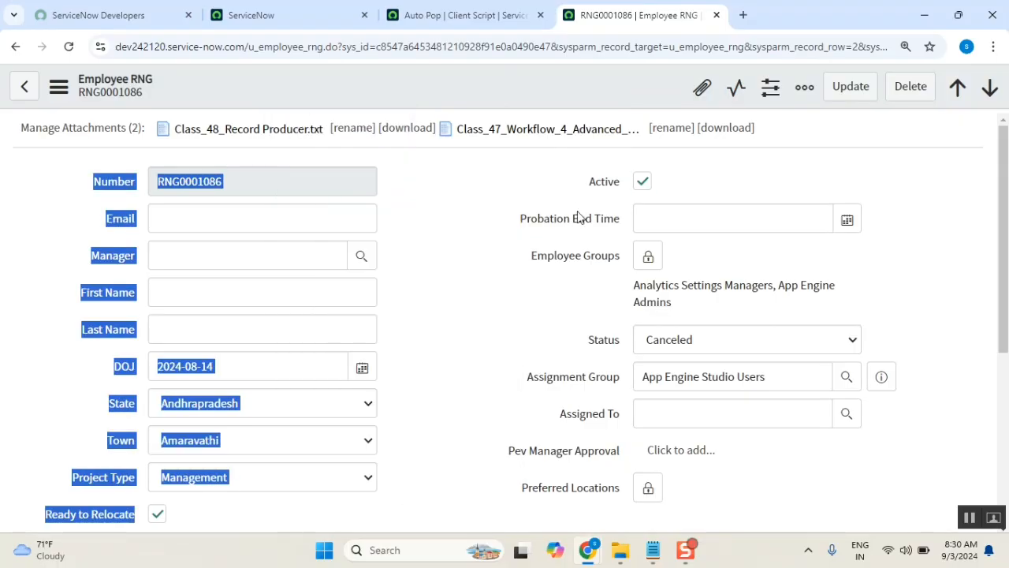
{"action": "left_click", "coordinate": [501, 305]}
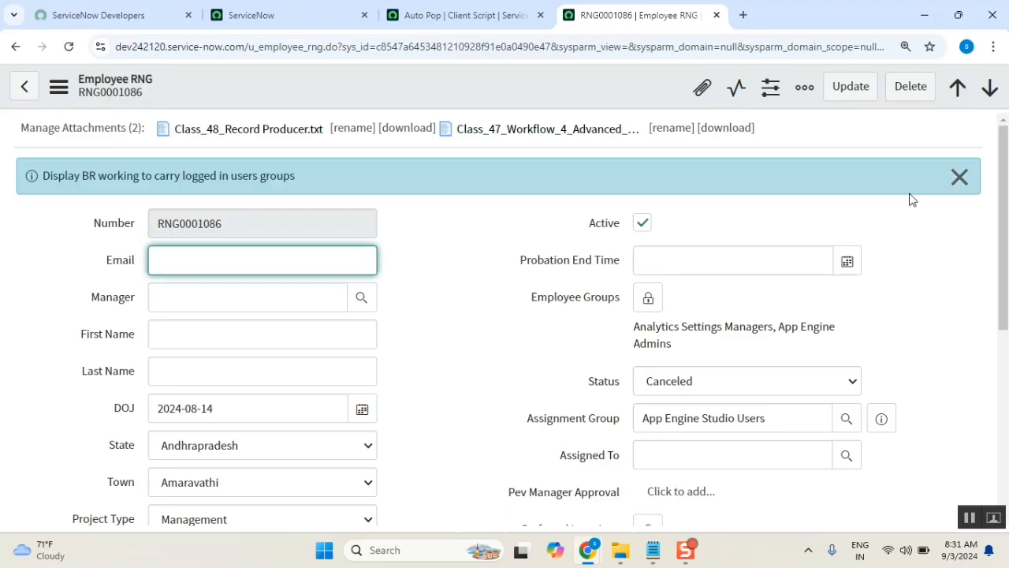
{"action": "left_click", "coordinate": [959, 175]}
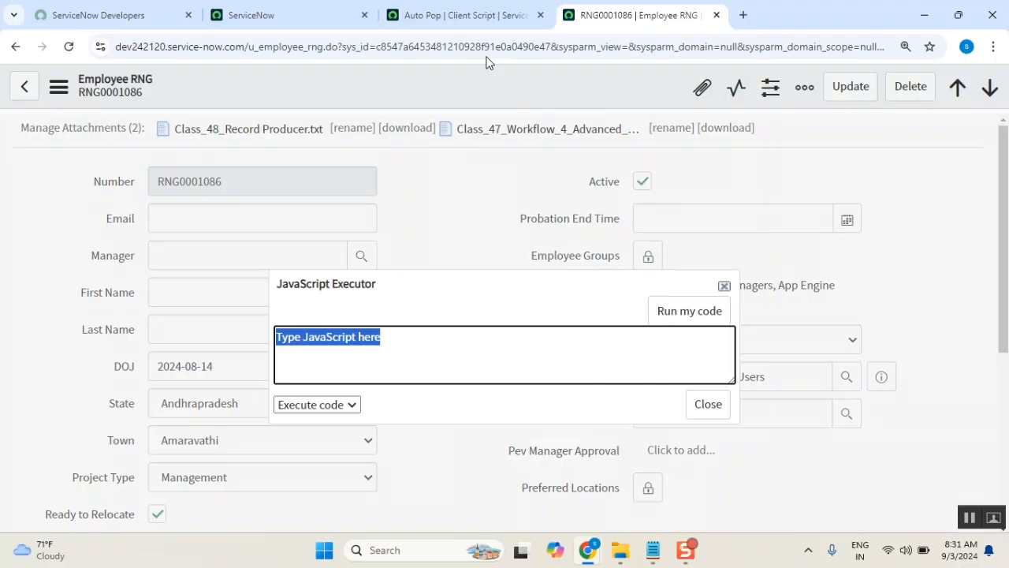
Run alert(g_form.getActionName()); in the JavaScript Executor, producing a 'none' alert.
{"action": "left_click", "coordinate": [465, 14]}
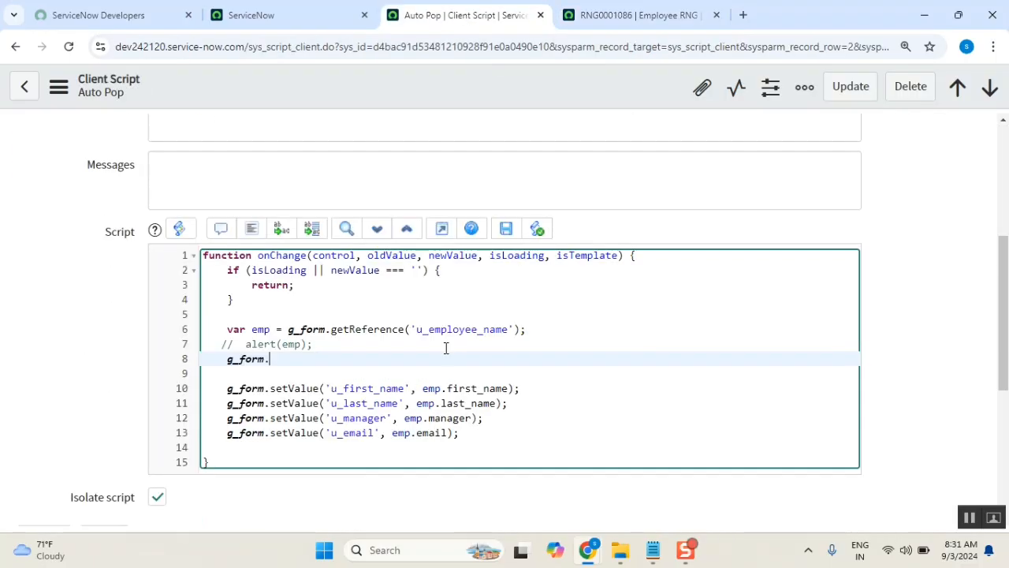
{"action": "mouse_move", "coordinate": [308, 373]}
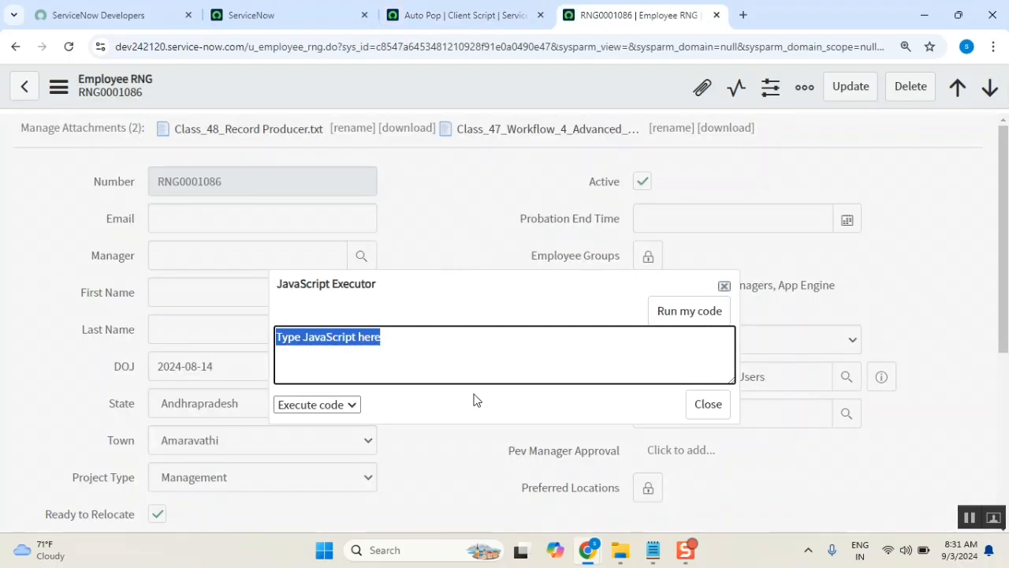
{"action": "type", "text": "alert(g_form.getActionName("}
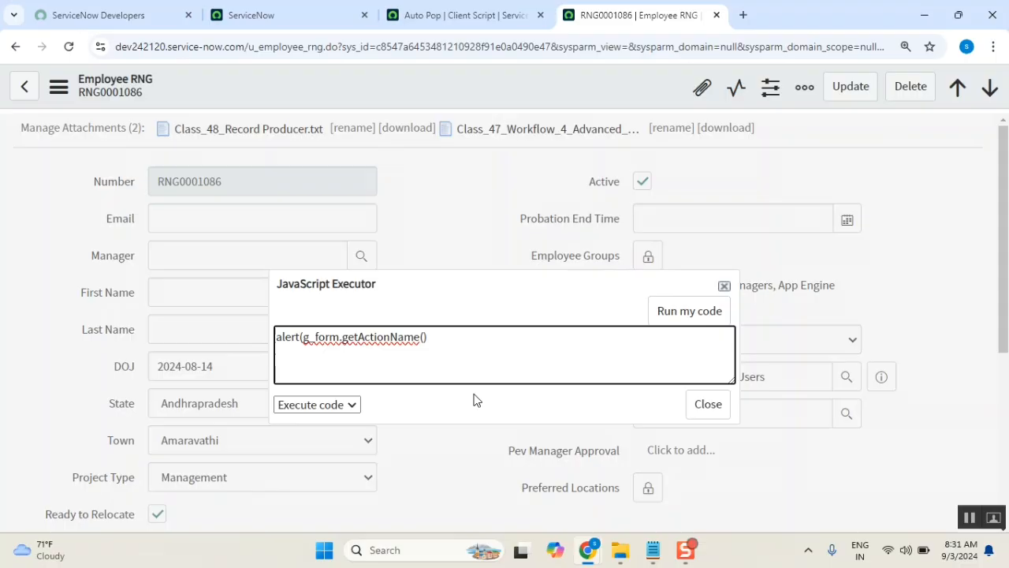
{"action": "type", "text": ");"}
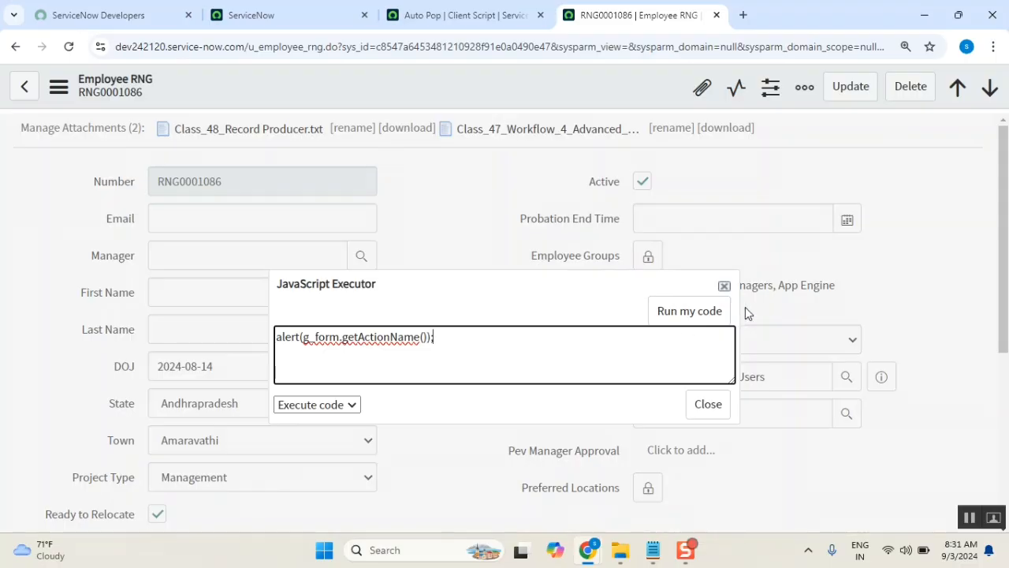
{"action": "left_click", "coordinate": [689, 309]}
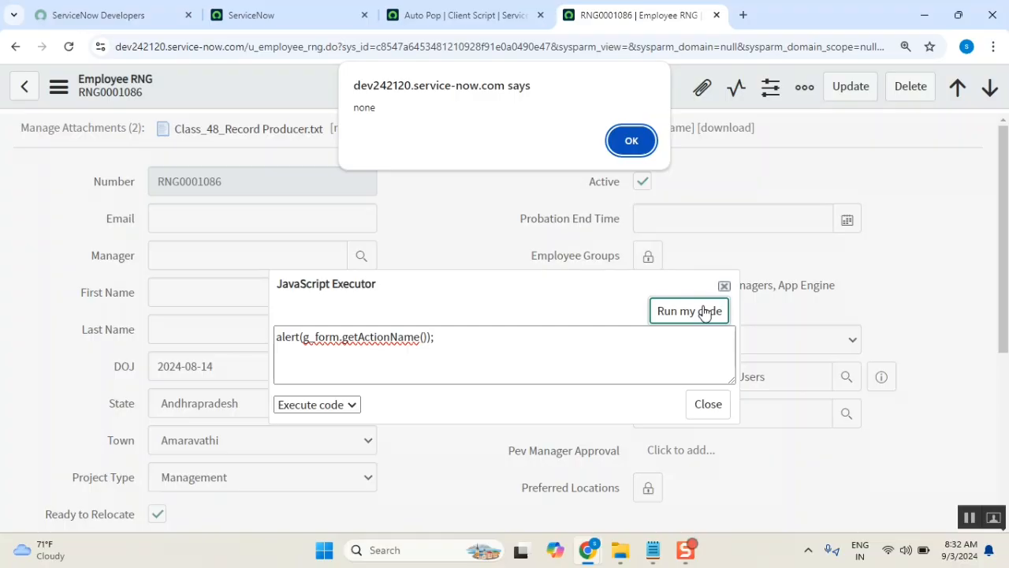
{"action": "mouse_move", "coordinate": [824, 68]}
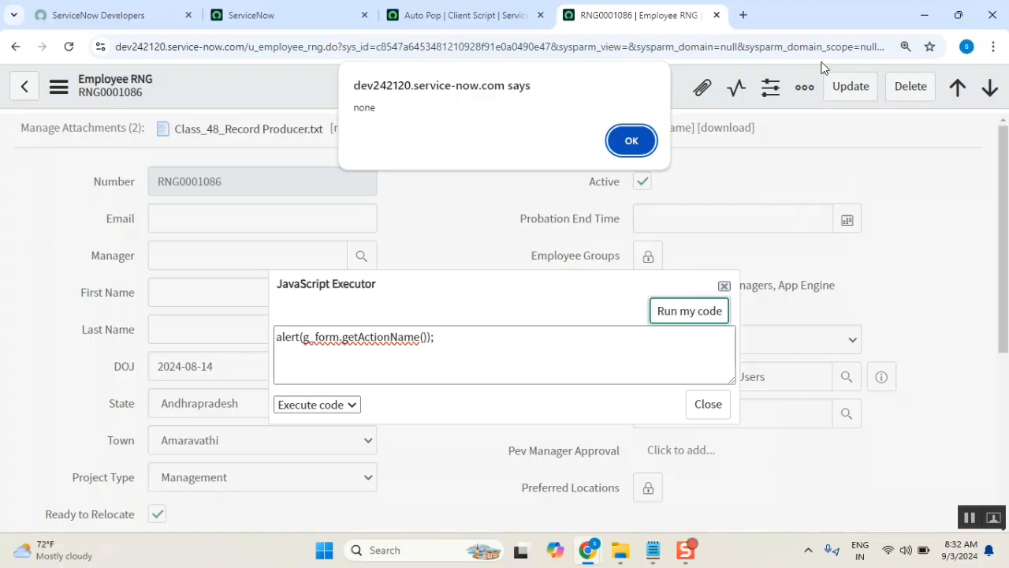
Dismiss the 'none' alert and open Configure > Client Scripts for the Employee RNG table.
{"action": "left_click", "coordinate": [631, 141]}
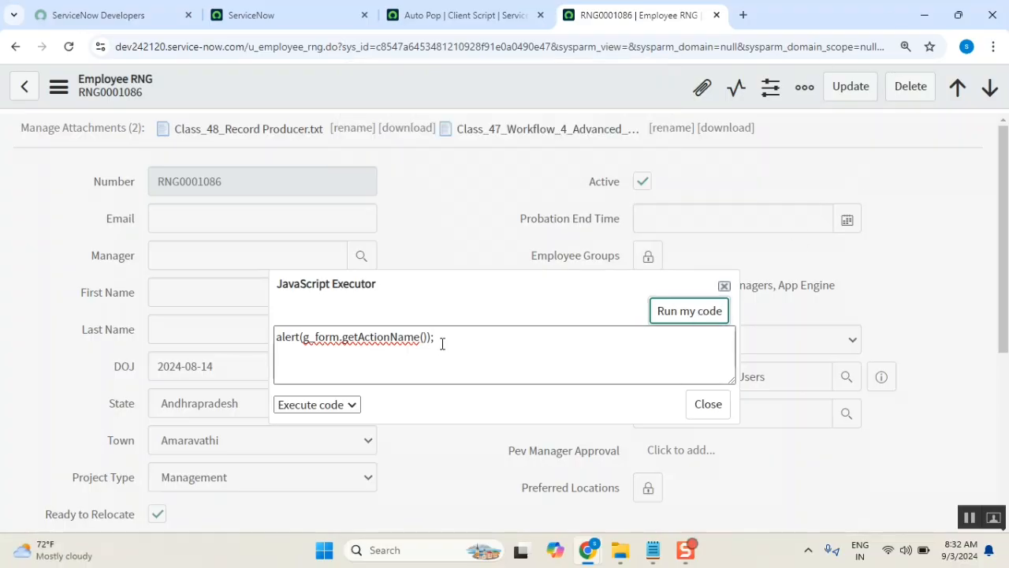
{"action": "triple_click", "coordinate": [353, 337]}
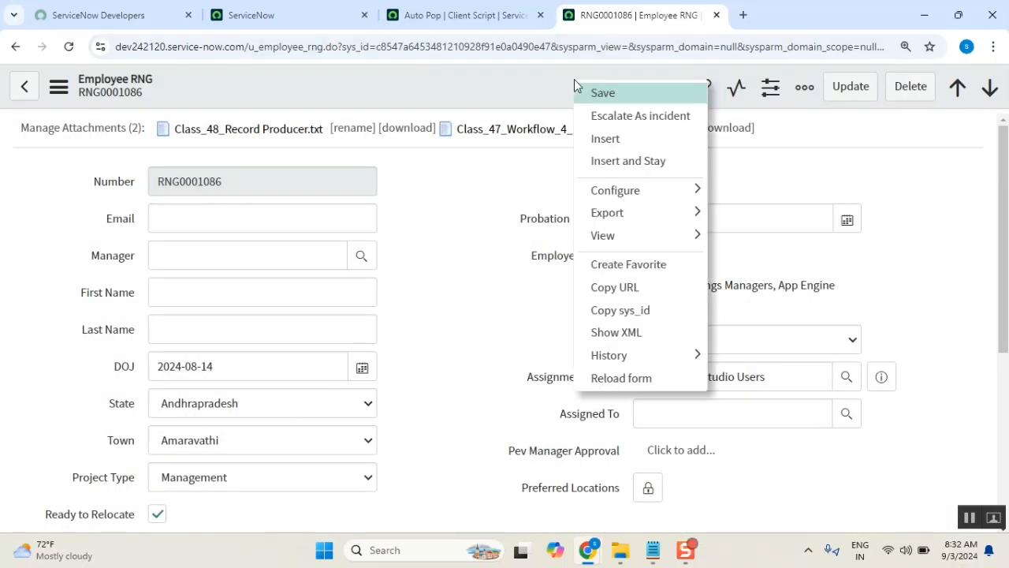
{"action": "mouse_move", "coordinate": [615, 190]}
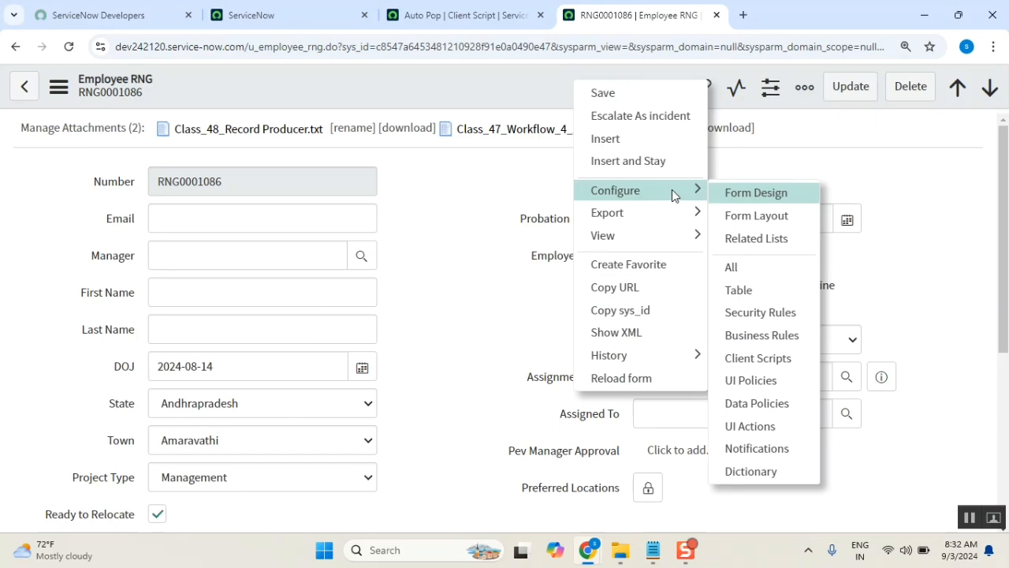
{"action": "mouse_move", "coordinate": [681, 205]}
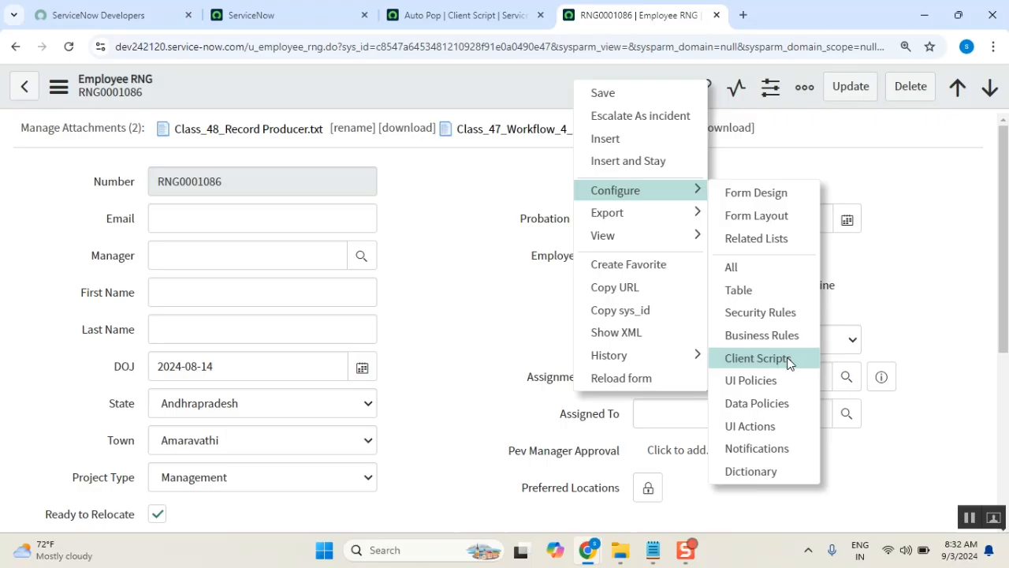
{"action": "left_click", "coordinate": [756, 358]}
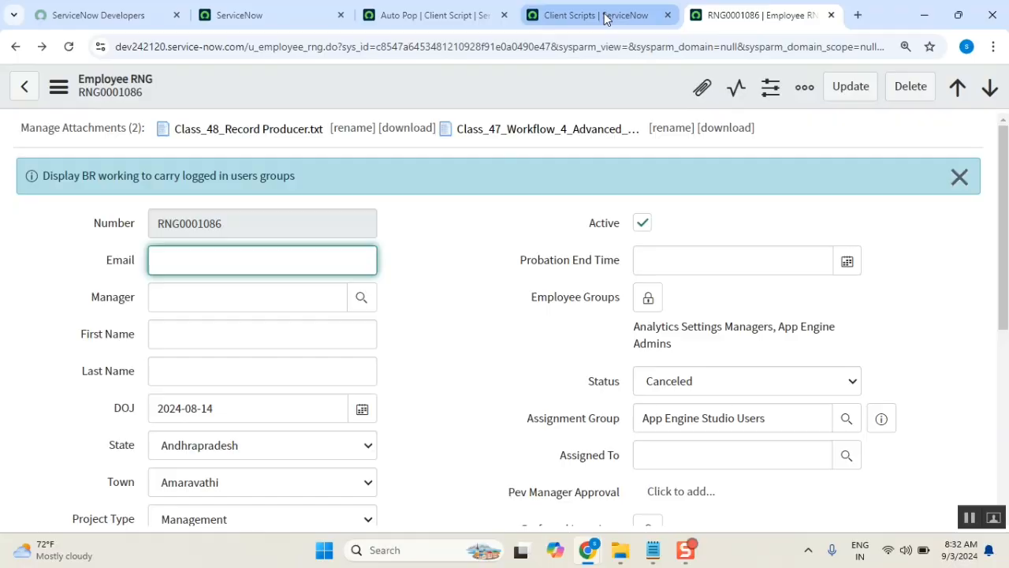
Create and save an onSubmit client script named 'action' that alerts g_form.getActionName().
{"action": "left_click", "coordinate": [600, 14]}
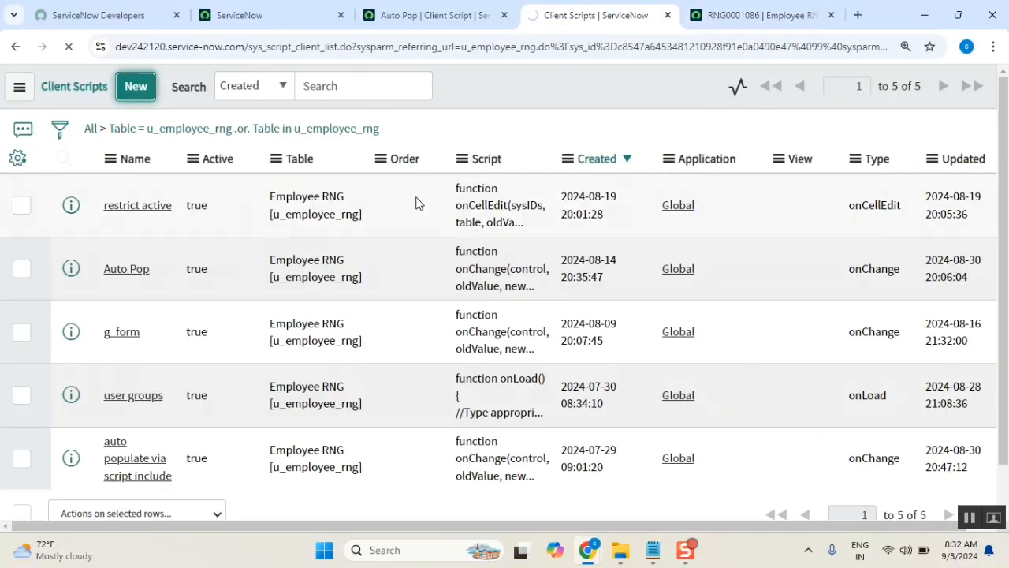
{"action": "left_click", "coordinate": [135, 86]}
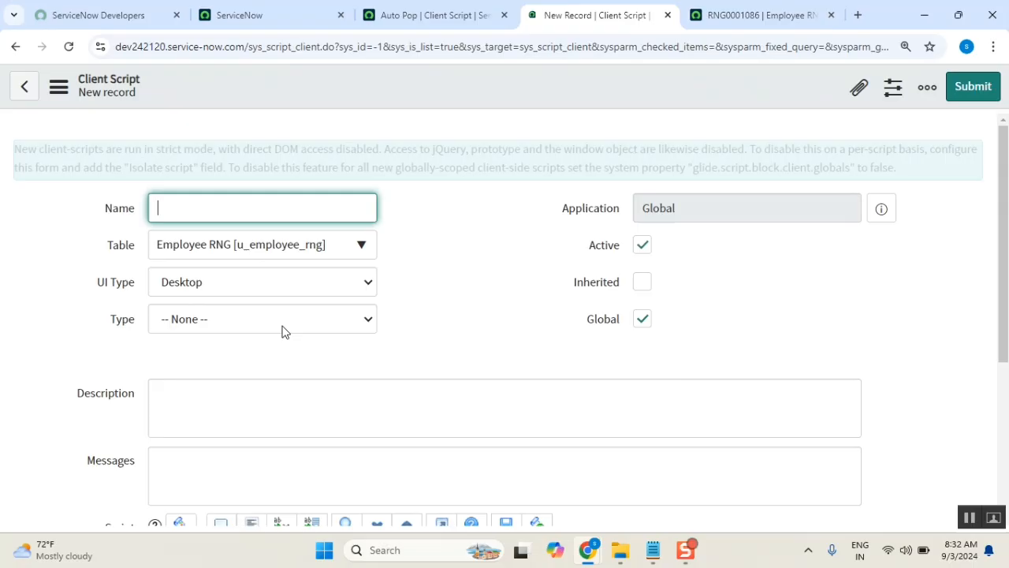
{"action": "left_click", "coordinate": [262, 318]}
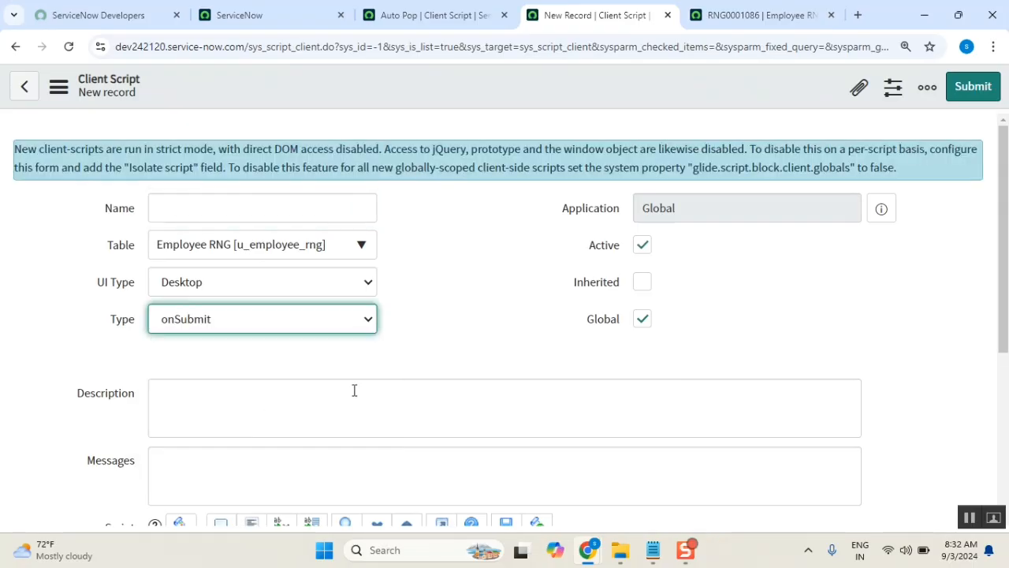
{"action": "type", "text": "a"}
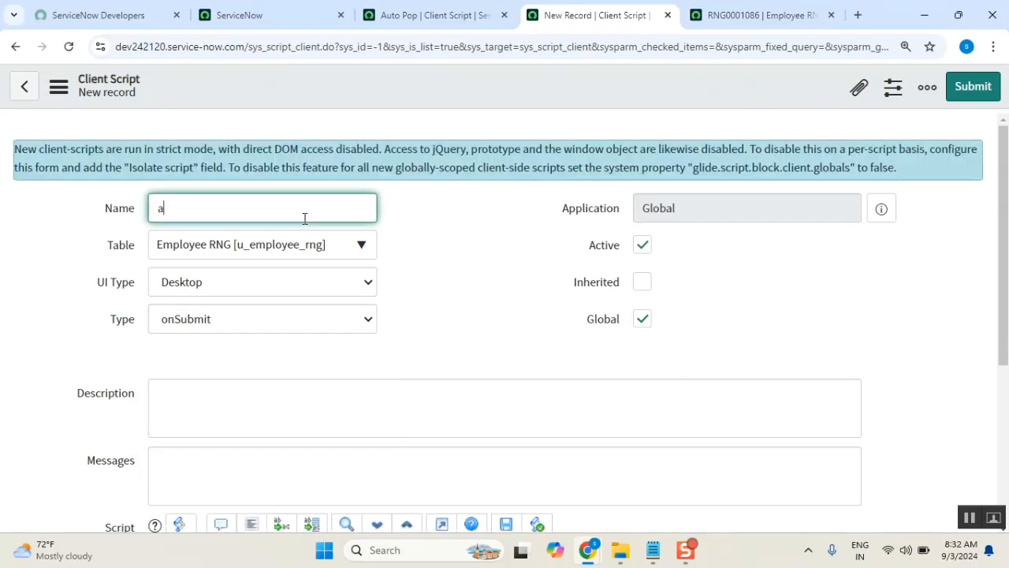
{"action": "type", "text": "ction"}
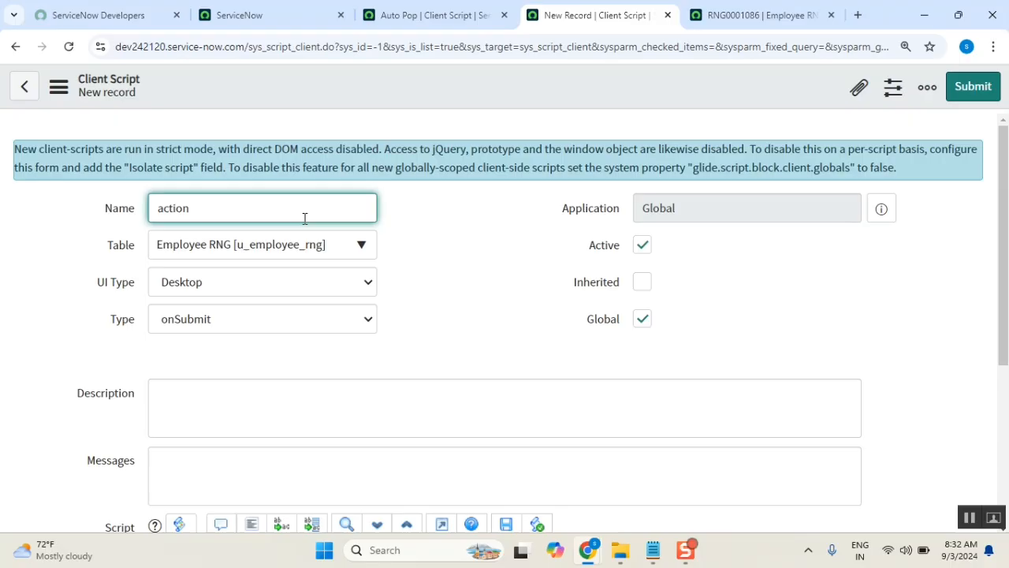
{"action": "scroll", "scroll_direction": "down", "scroll_amount": 3}
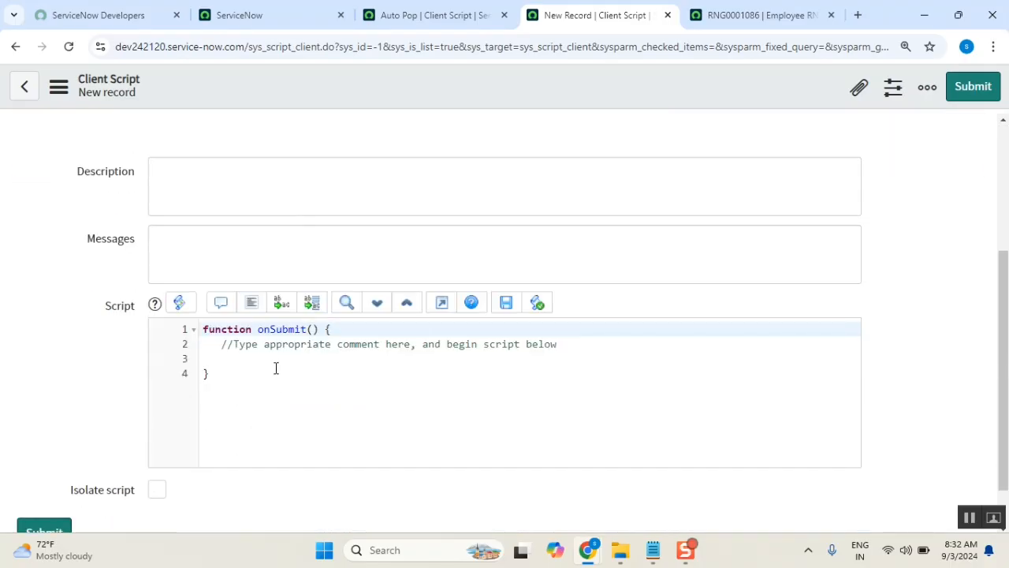
{"action": "left_click", "coordinate": [276, 358]}
{"action": "type", "text": "alert(g_form.getActionName());"}
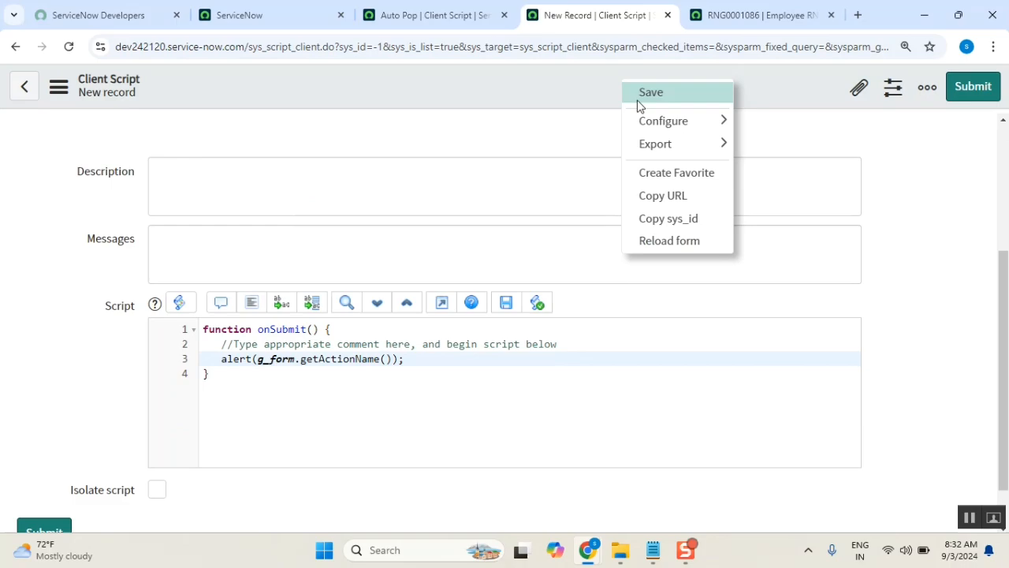
{"action": "left_click", "coordinate": [650, 91]}
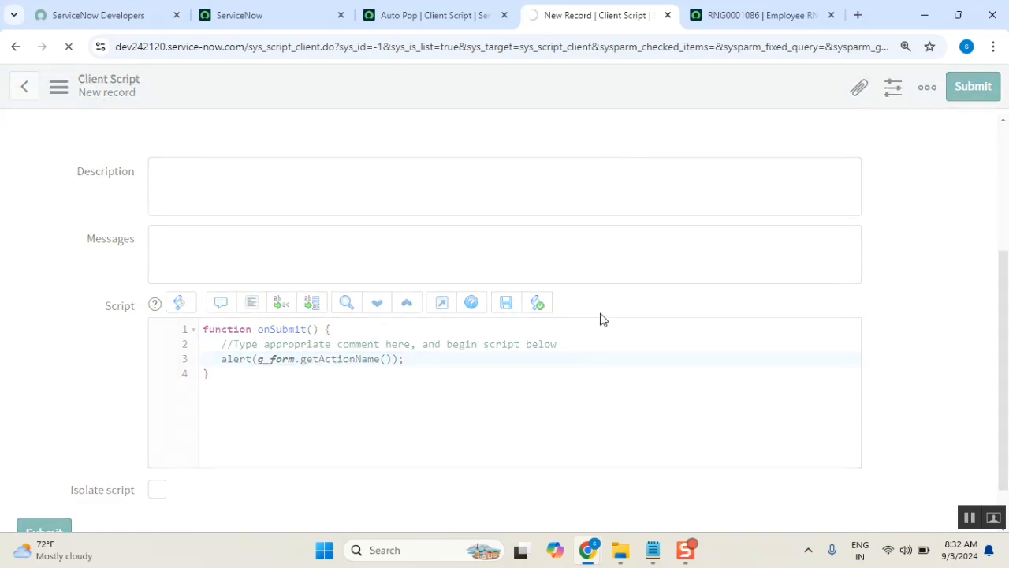
Return to the RNG0001086 record and bring up its list of actions.
{"action": "left_click", "coordinate": [972, 86]}
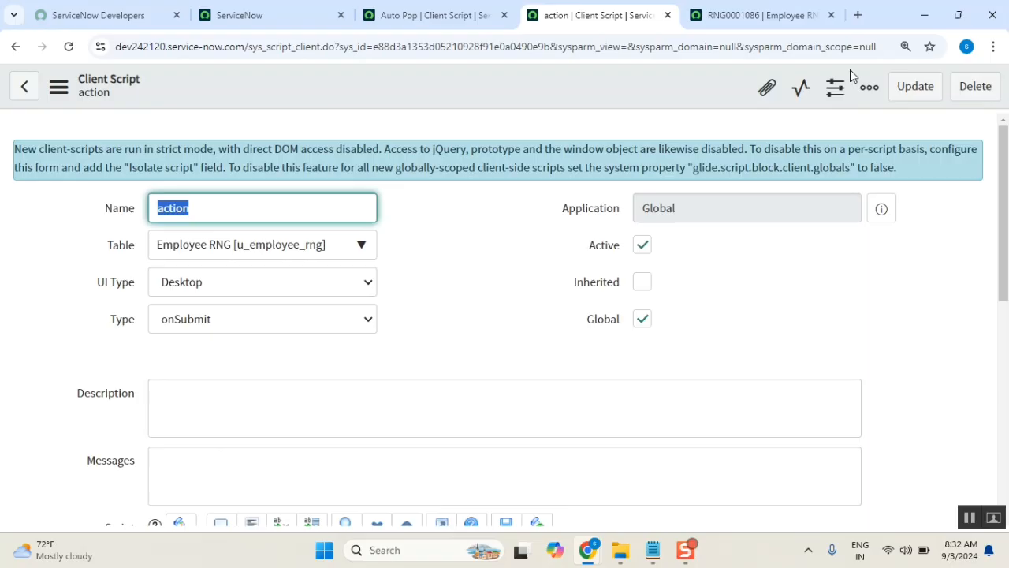
{"action": "left_click", "coordinate": [757, 14]}
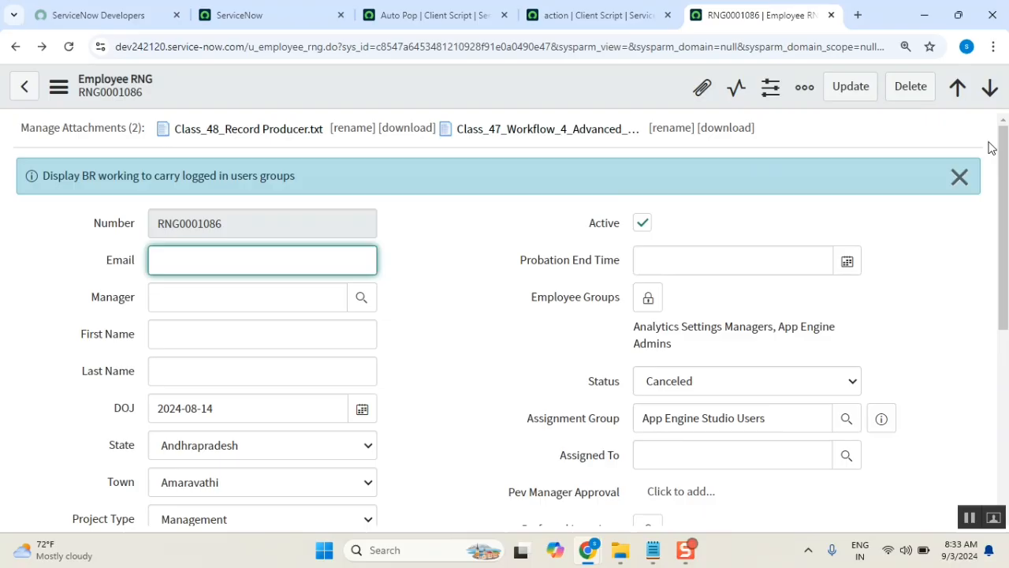
{"action": "left_click", "coordinate": [959, 176]}
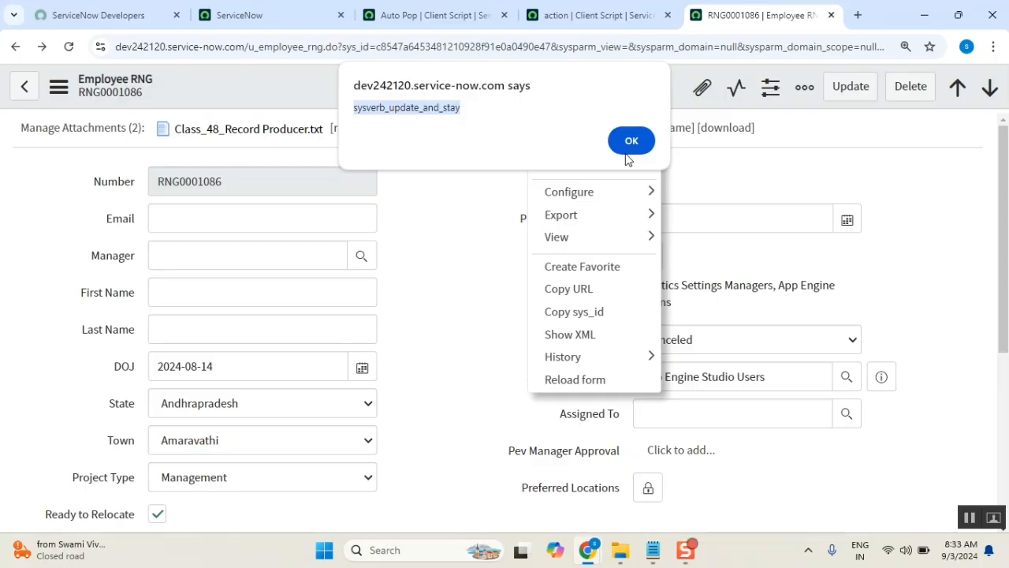
Dismiss the sysverb_update_and_stay alert and return to the main ServiceNow tab.
{"action": "left_click", "coordinate": [631, 140]}
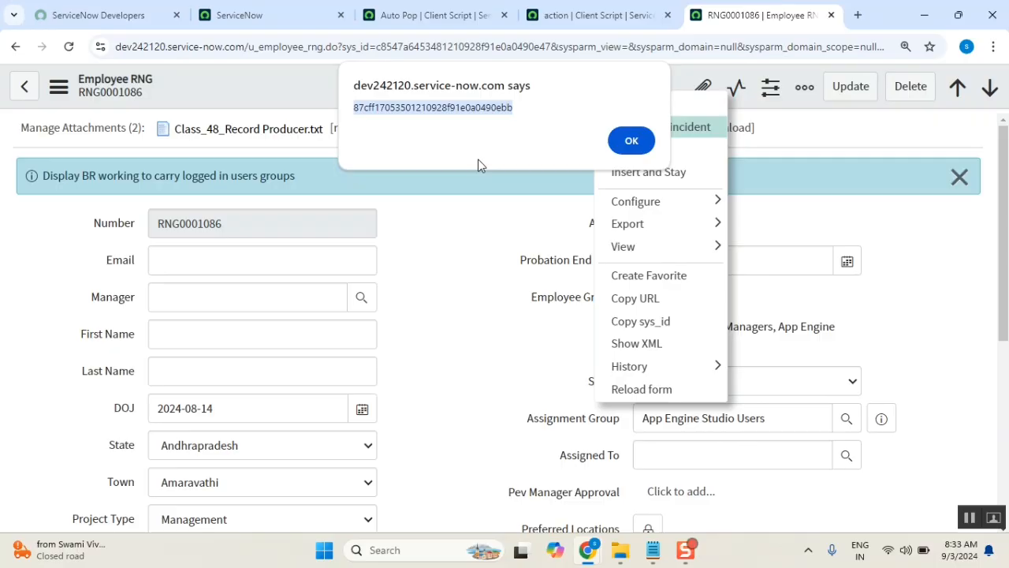
{"action": "left_click", "coordinate": [272, 15]}
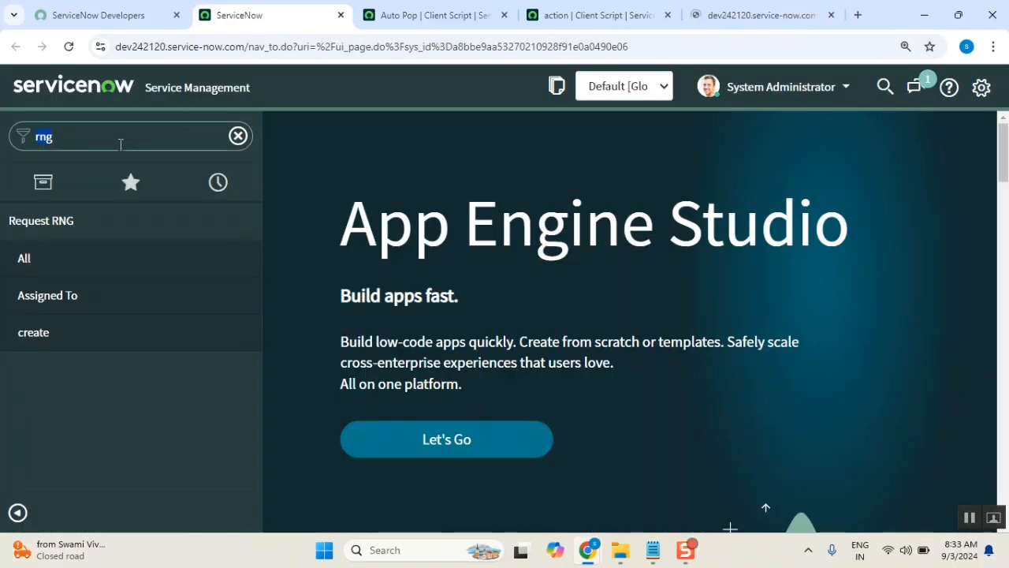
Filter the navigator for 'ui ac', open UI Actions, and add the Created column to the list.
{"action": "type", "text": "ui ac"}
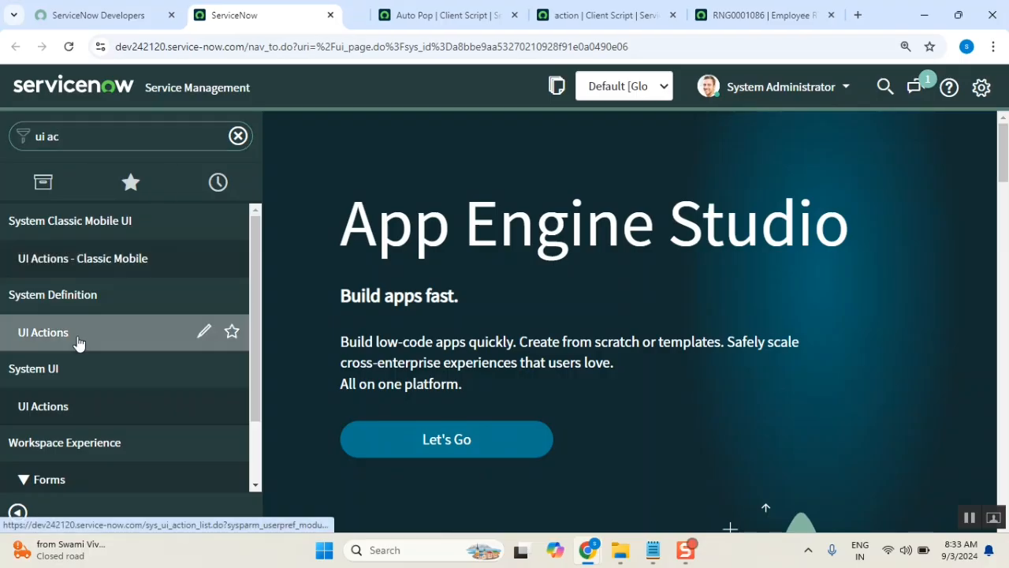
{"action": "left_click", "coordinate": [43, 332]}
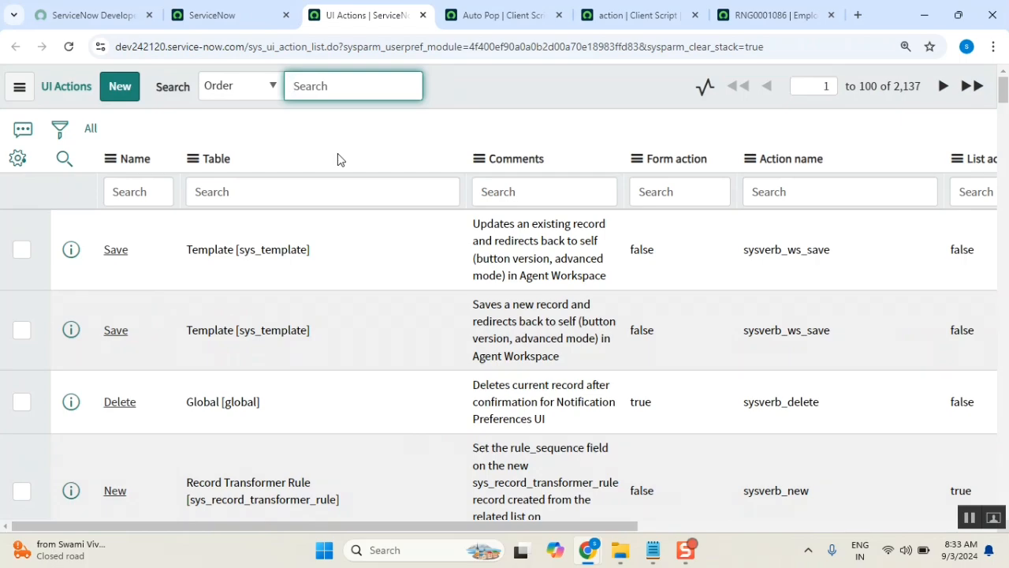
{"action": "mouse_move", "coordinate": [751, 320]}
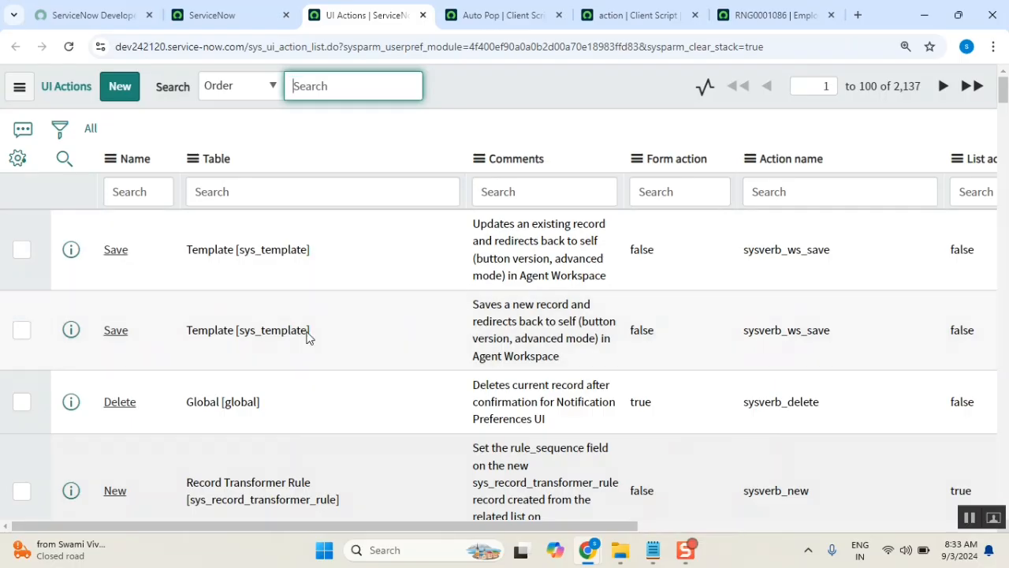
{"action": "mouse_move", "coordinate": [326, 306]}
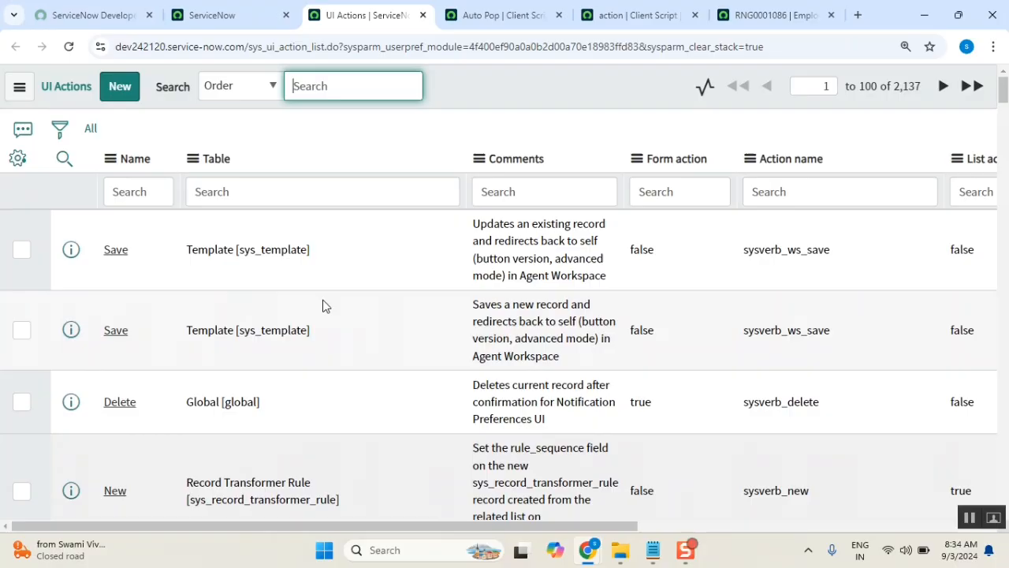
{"action": "double_click", "coordinate": [115, 249]}
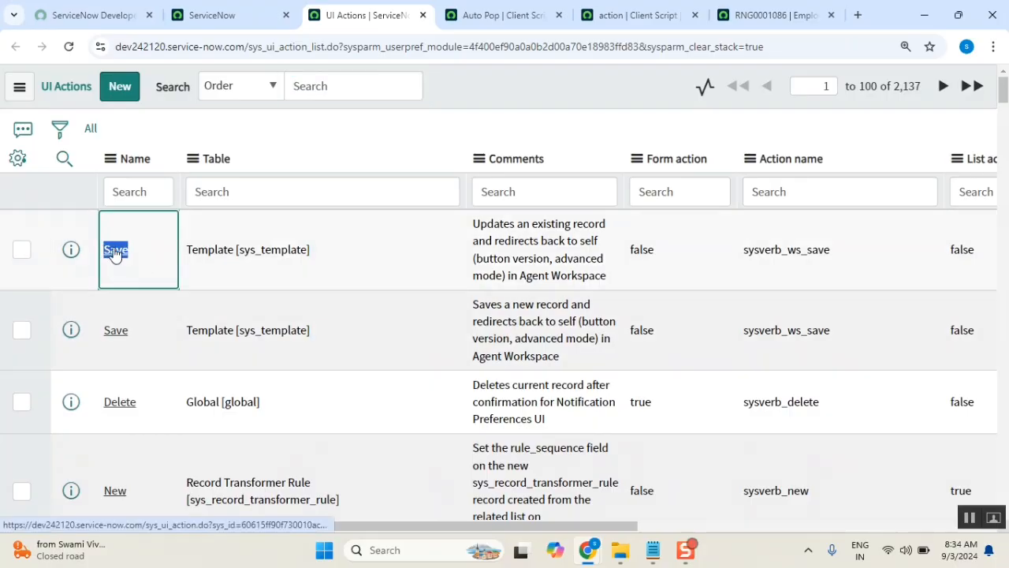
{"action": "left_click", "coordinate": [115, 249]}
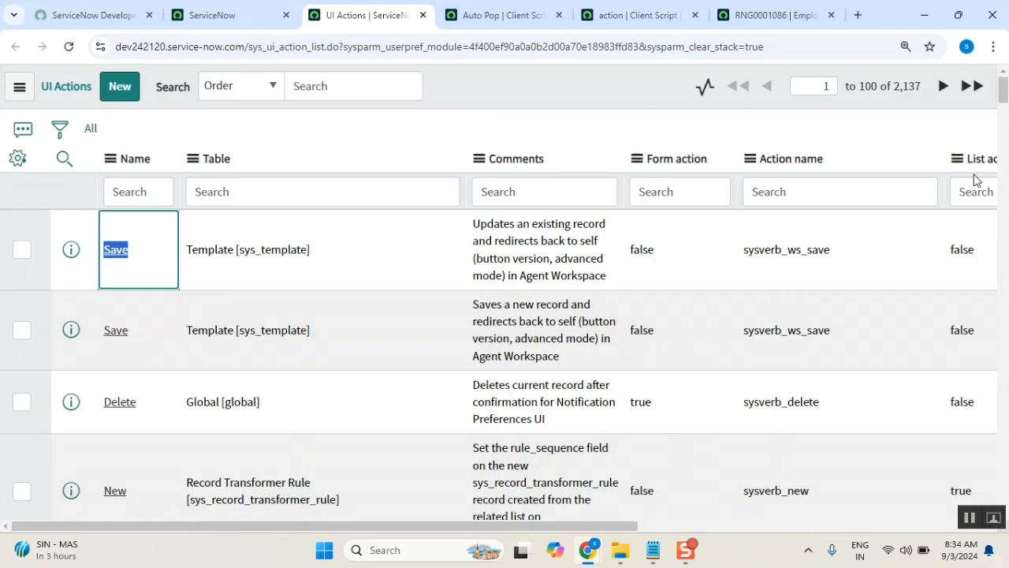
{"action": "scroll", "scroll_direction": "right", "scroll_amount": 3}
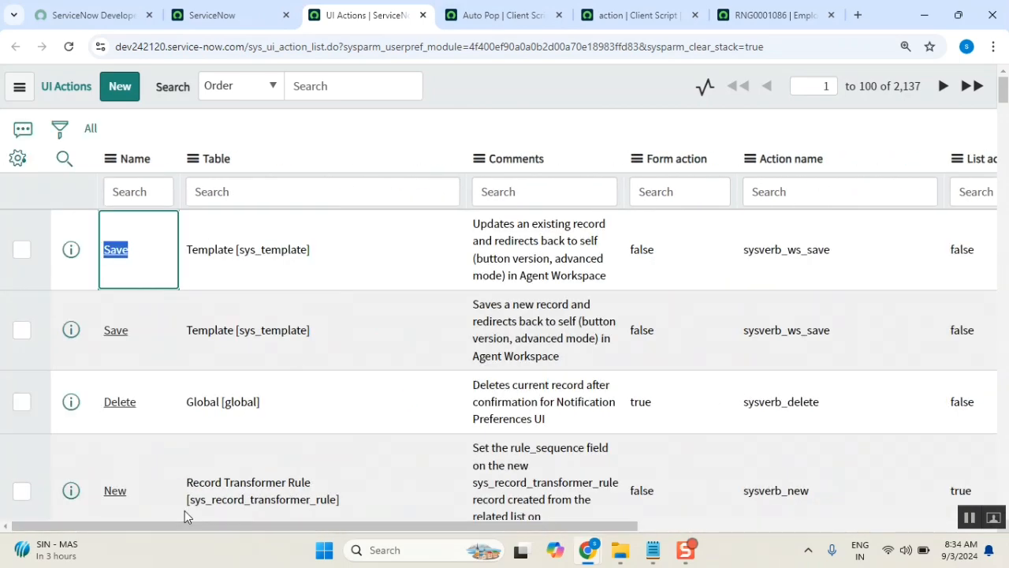
{"action": "left_click", "coordinate": [138, 190]}
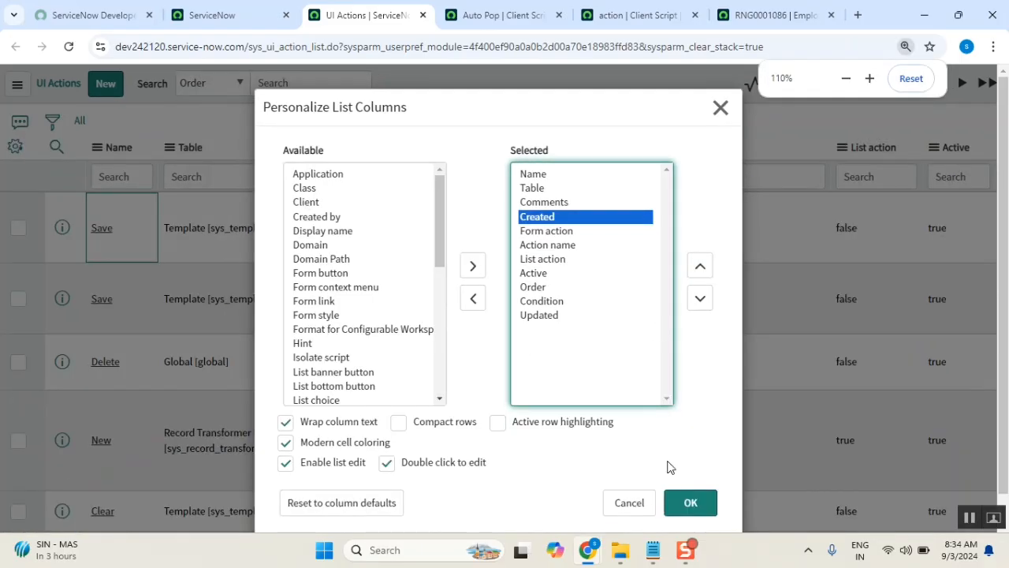
Apply the column layout, sort UI Actions by Created descending, and open Escalate As incident.
{"action": "left_click", "coordinate": [690, 502]}
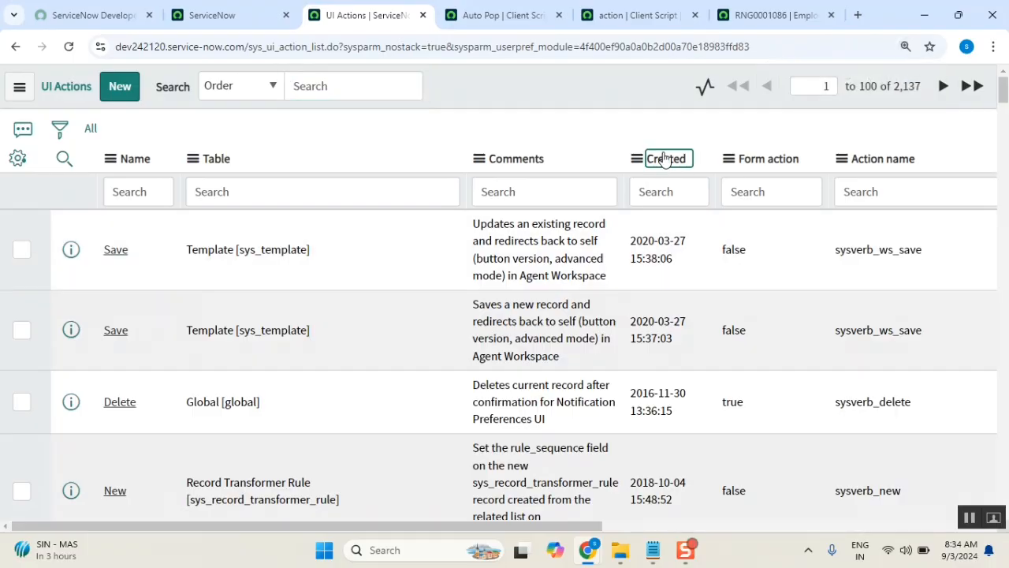
{"action": "left_click", "coordinate": [666, 158]}
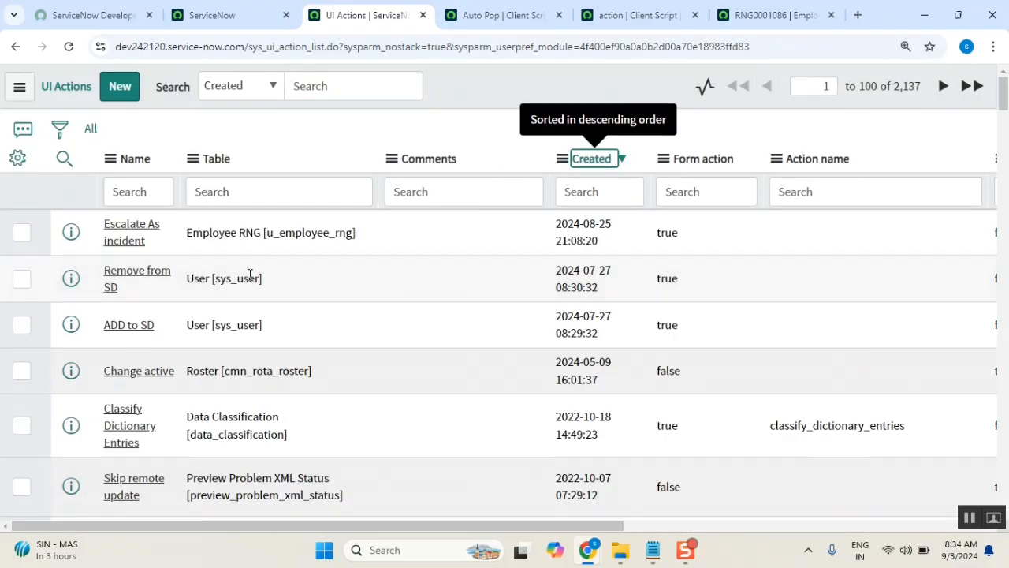
{"action": "left_click", "coordinate": [132, 232]}
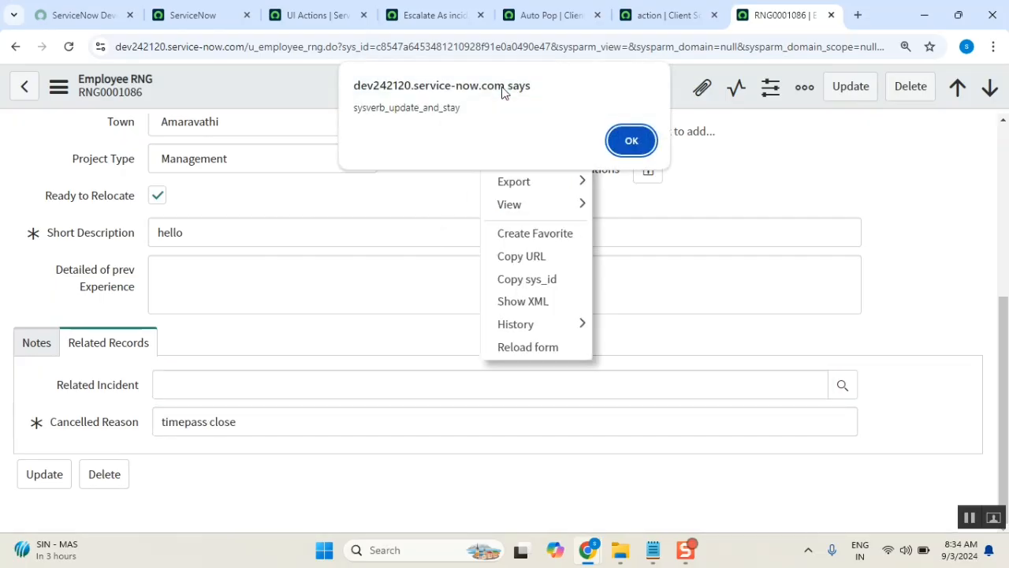
Dismiss the action-name and sys_id alerts, save RNG0001086, and clear its info message.
{"action": "left_click", "coordinate": [631, 140]}
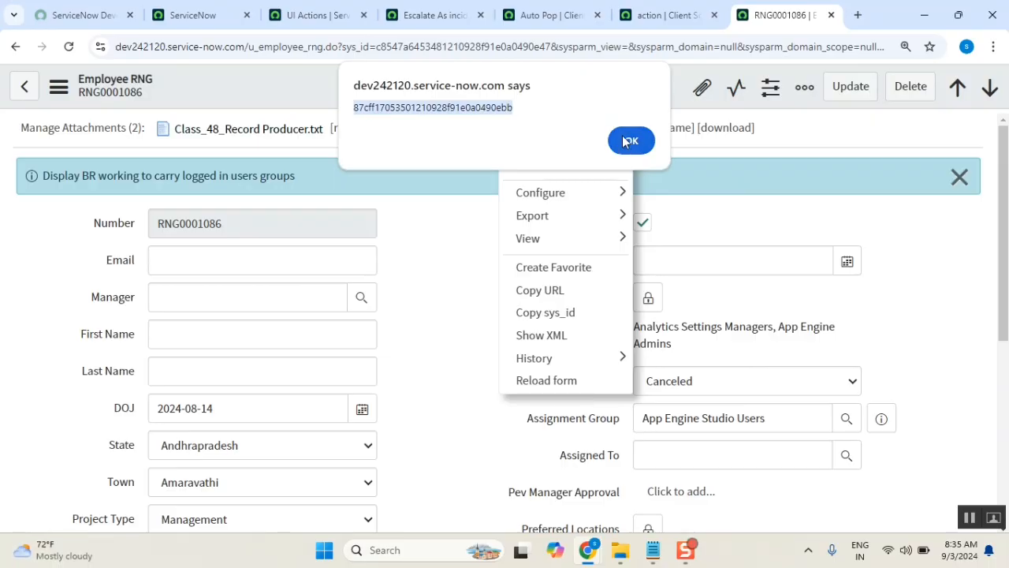
{"action": "left_click", "coordinate": [631, 140]}
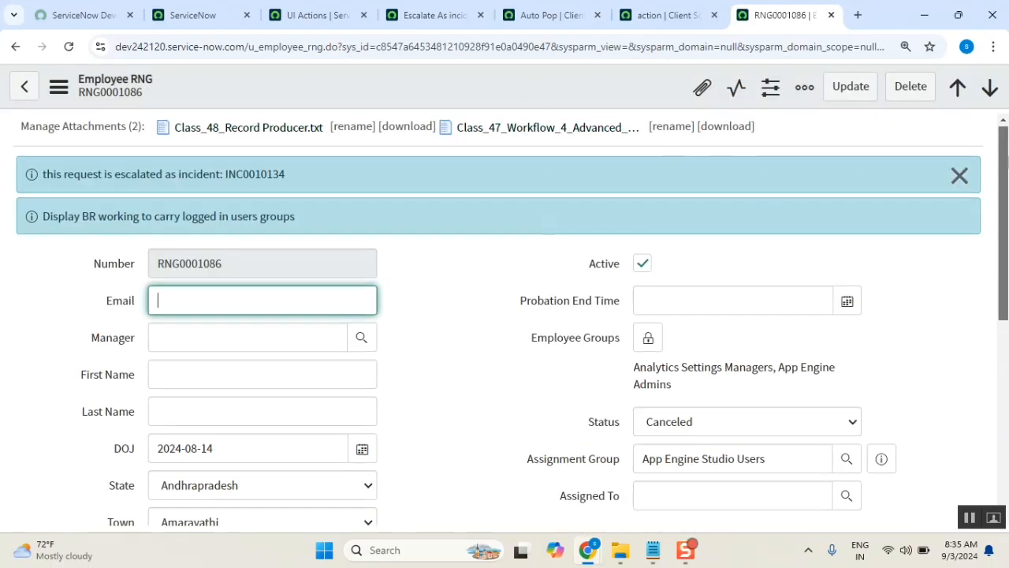
{"action": "scroll", "scroll_direction": "down", "scroll_amount": 3}
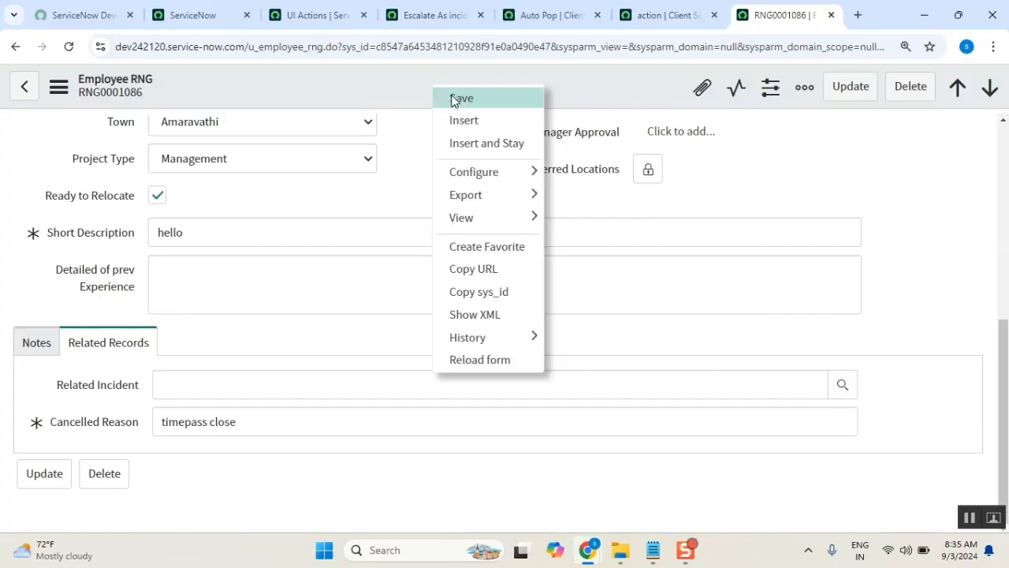
{"action": "left_click", "coordinate": [461, 98]}
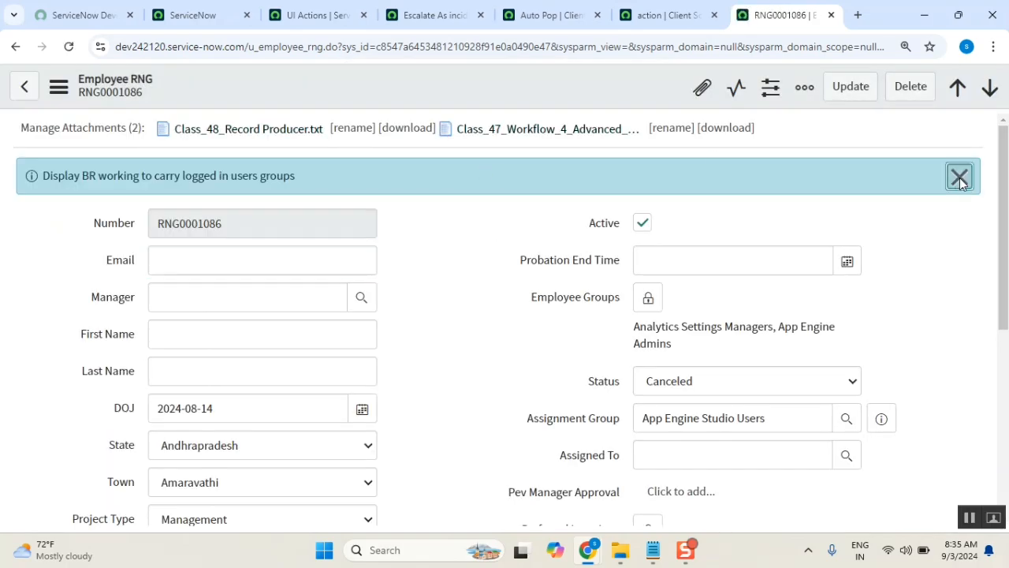
{"action": "left_click", "coordinate": [959, 176]}
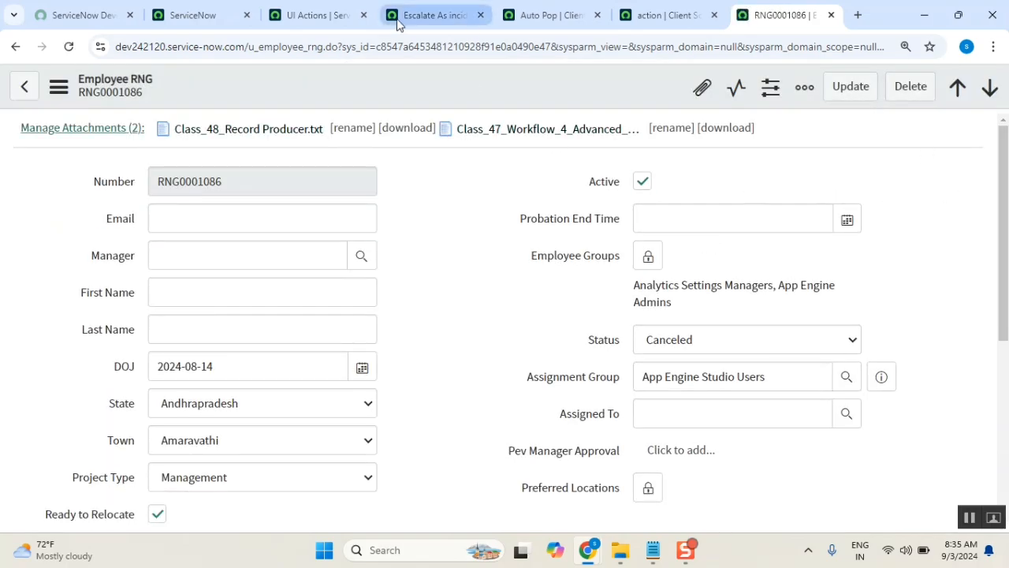
Set the Escalate As incident action name to 'escskfactsbutton', save it, and return to RNG0001086.
{"action": "left_click", "coordinate": [429, 14]}
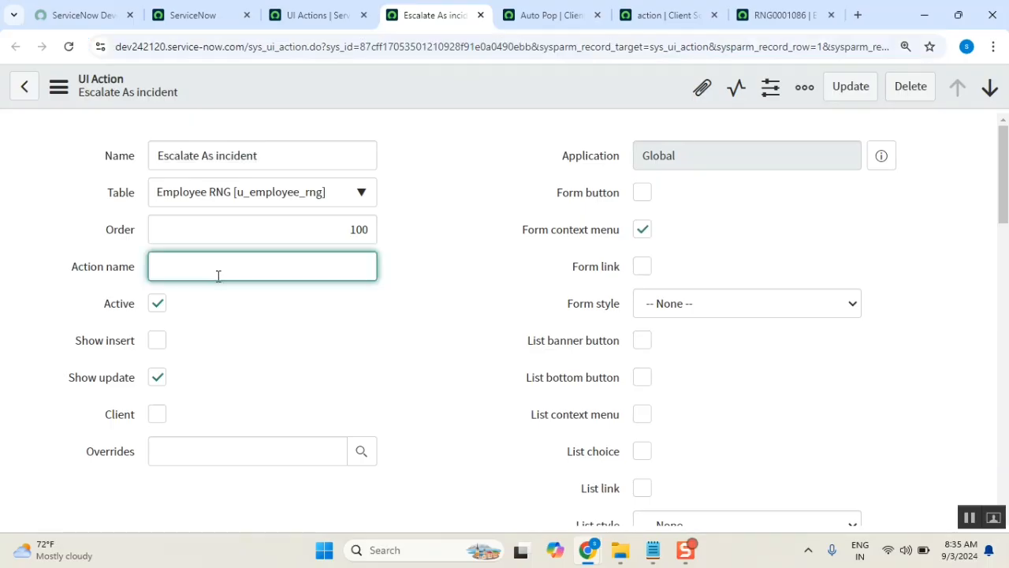
{"action": "type", "text": "esc"}
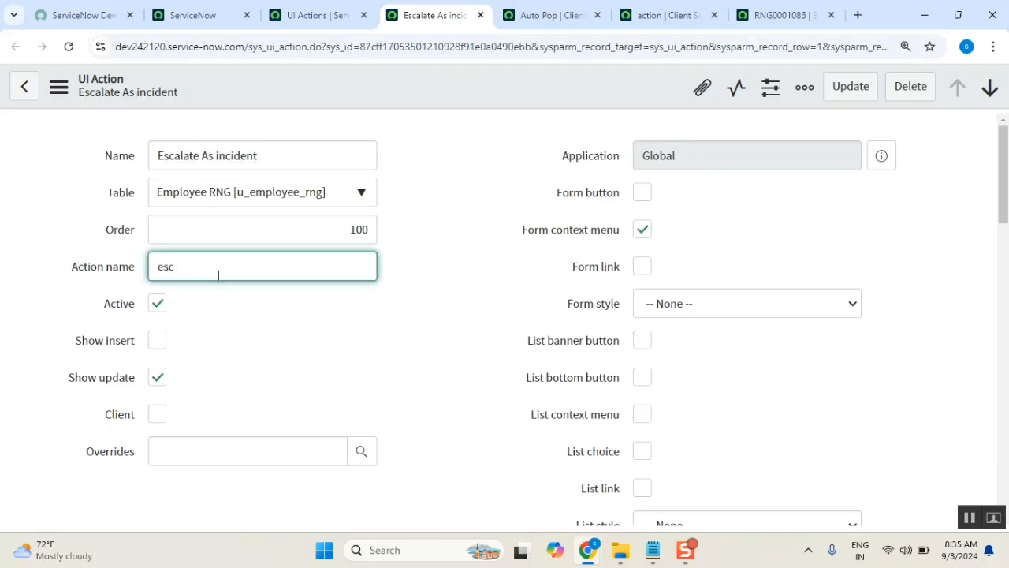
{"action": "type", "text": "skfacts"}
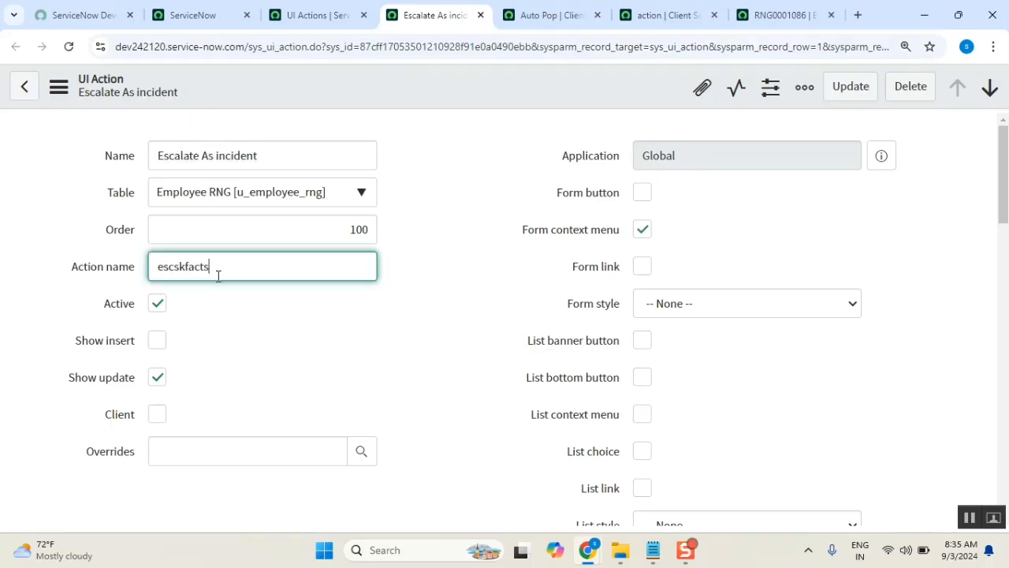
{"action": "type", "text": "butt"}
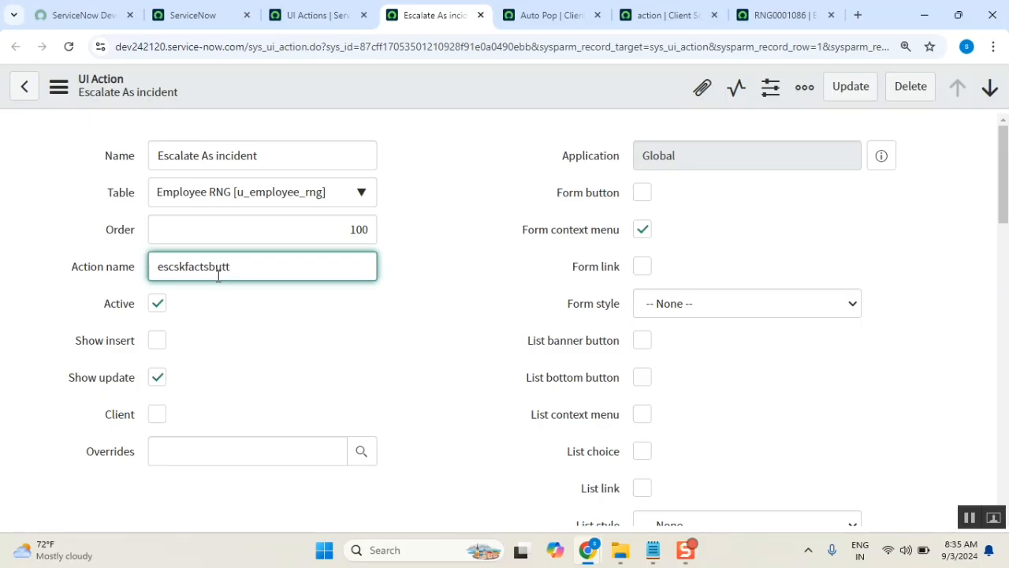
{"action": "type", "text": "on"}
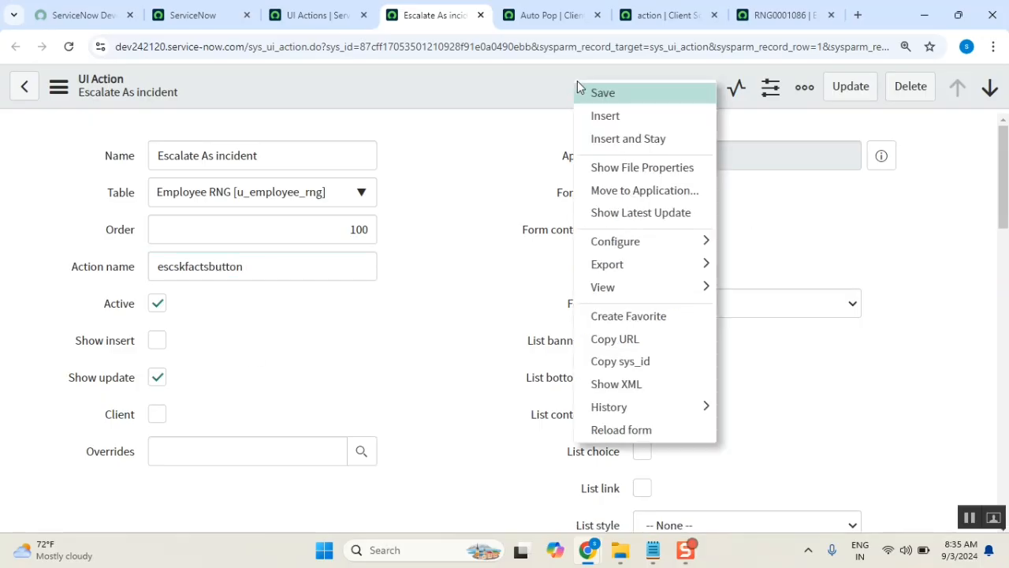
{"action": "left_click", "coordinate": [604, 93]}
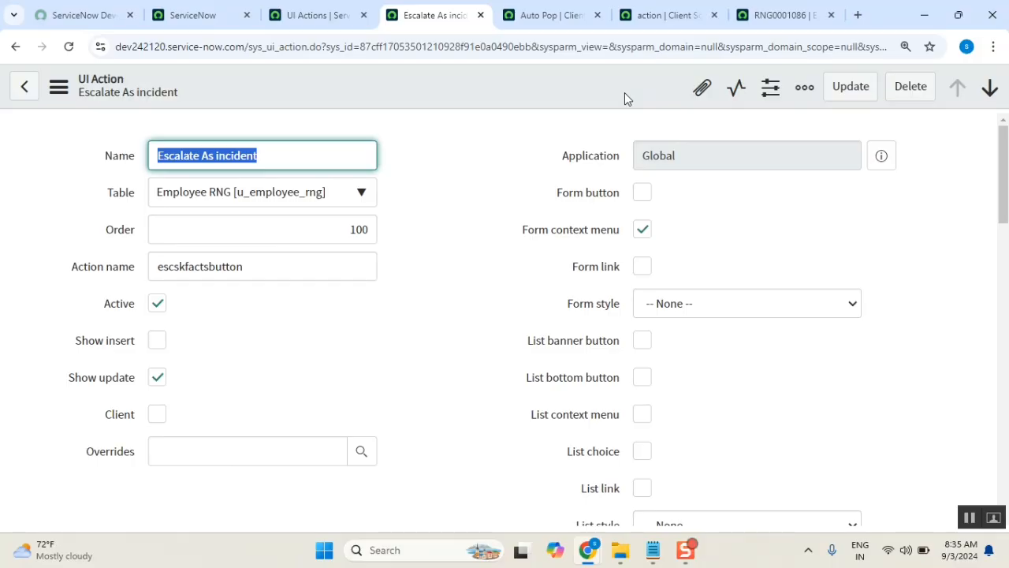
{"action": "left_click", "coordinate": [781, 14]}
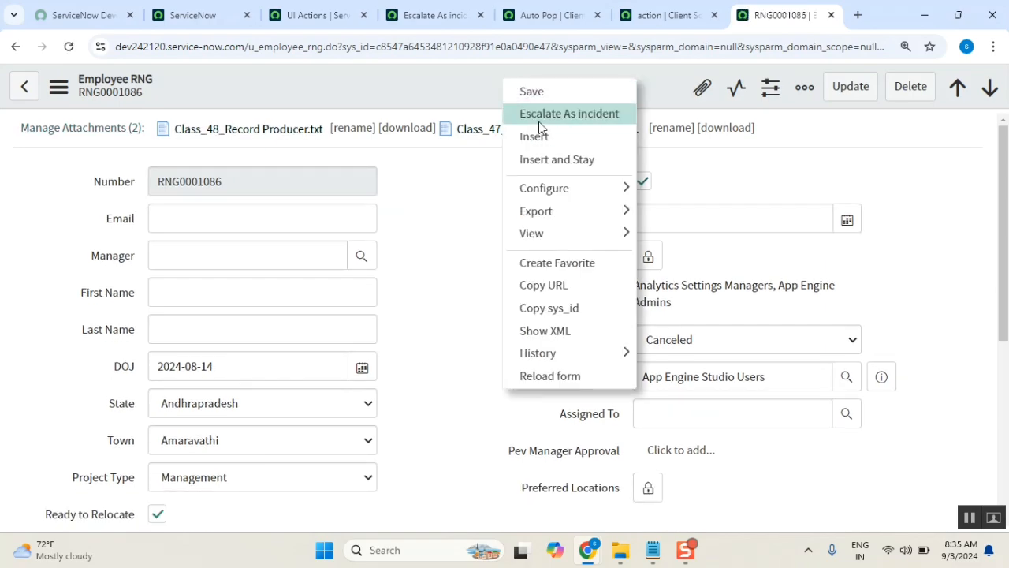
Run Escalate As incident on RNG0001086 to trigger the alert showing 'escskfactsbutton'.
{"action": "left_click", "coordinate": [569, 112]}
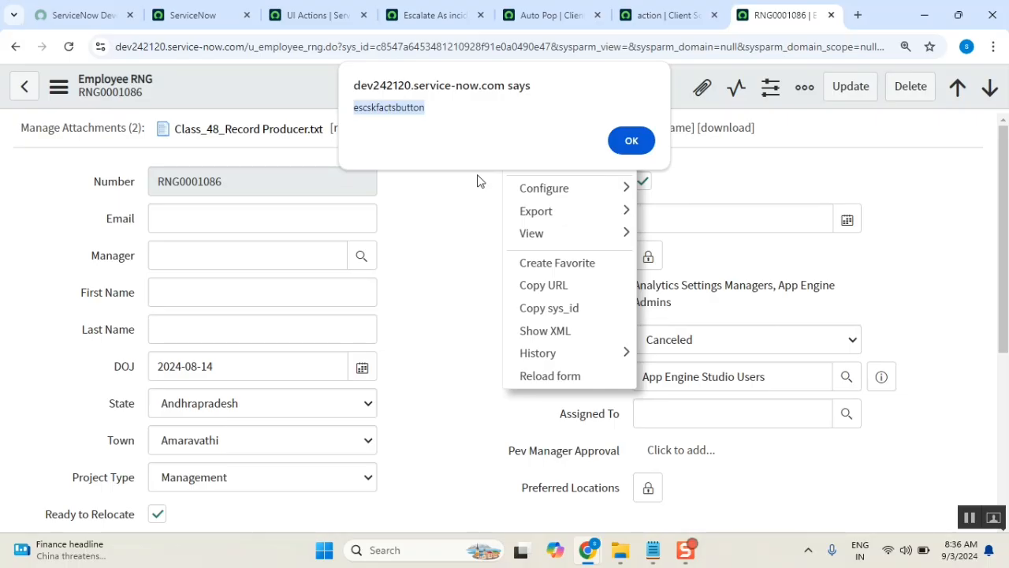
{"action": "mouse_move", "coordinate": [453, 383]}
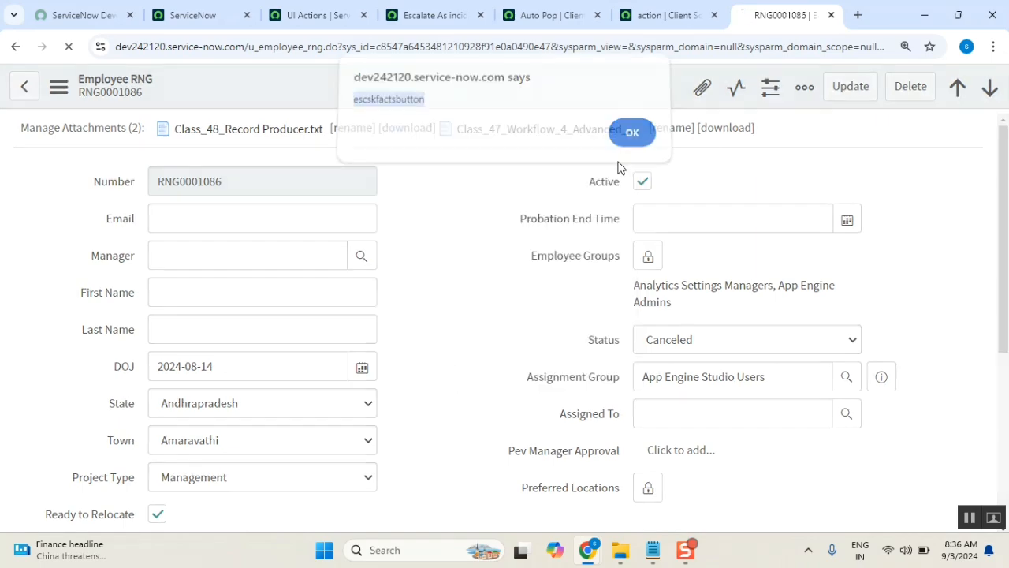
Dismiss the alert, finish escalating to incident INC0010135, and uncheck Active on the action client script.
{"action": "left_click", "coordinate": [632, 132]}
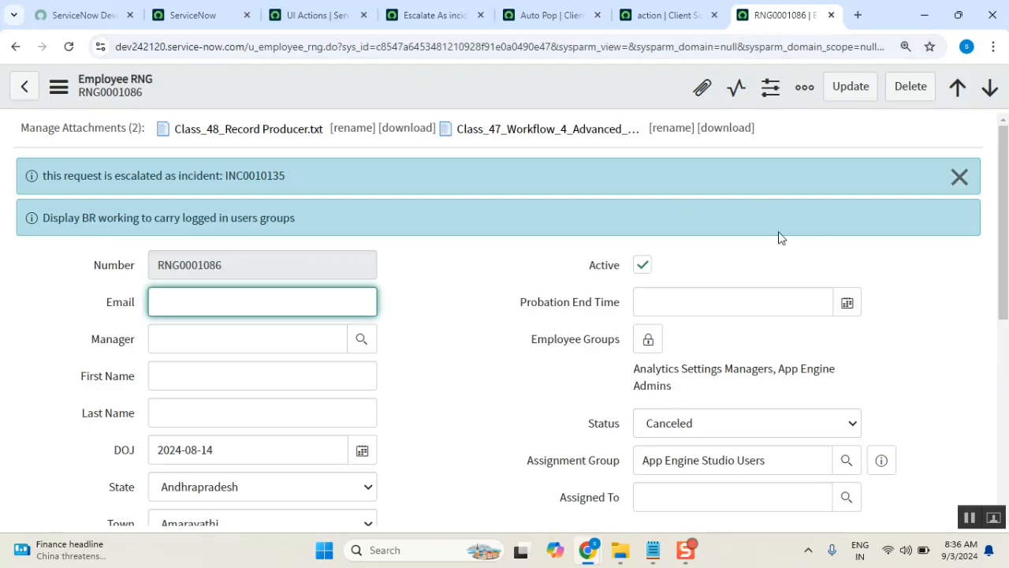
{"action": "mouse_move", "coordinate": [660, 74]}
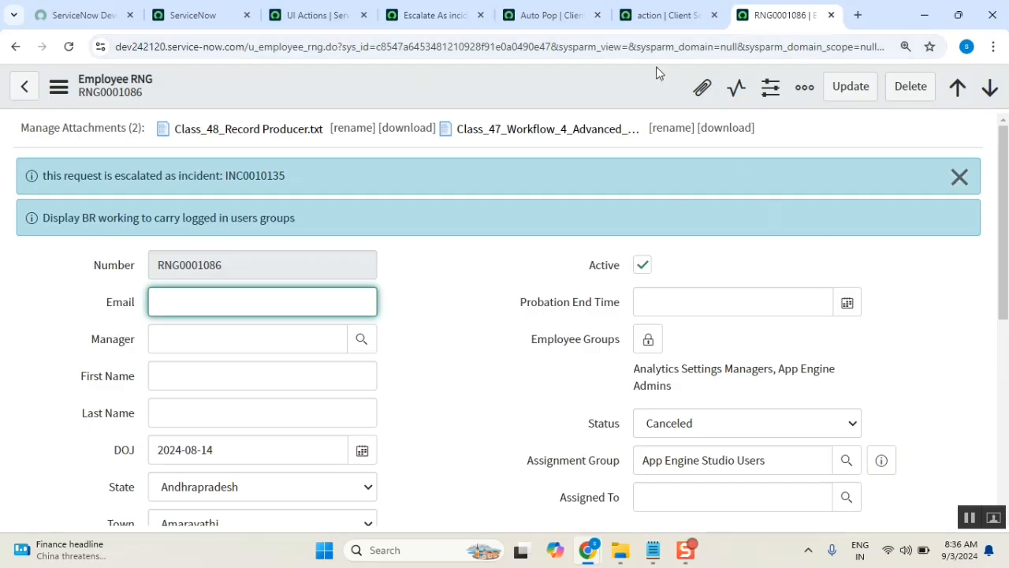
{"action": "mouse_move", "coordinate": [583, 82]}
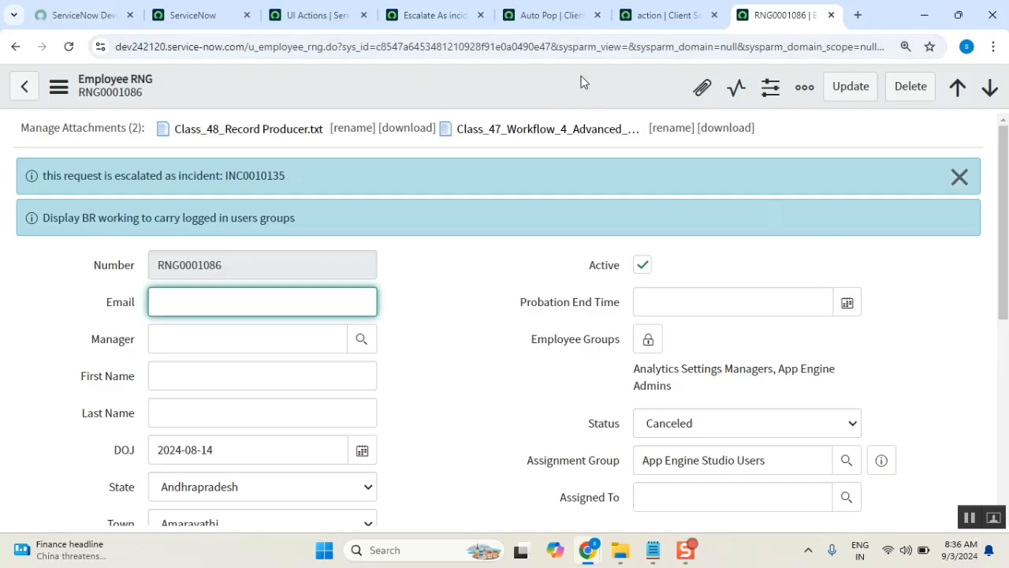
{"action": "mouse_move", "coordinate": [643, 239]}
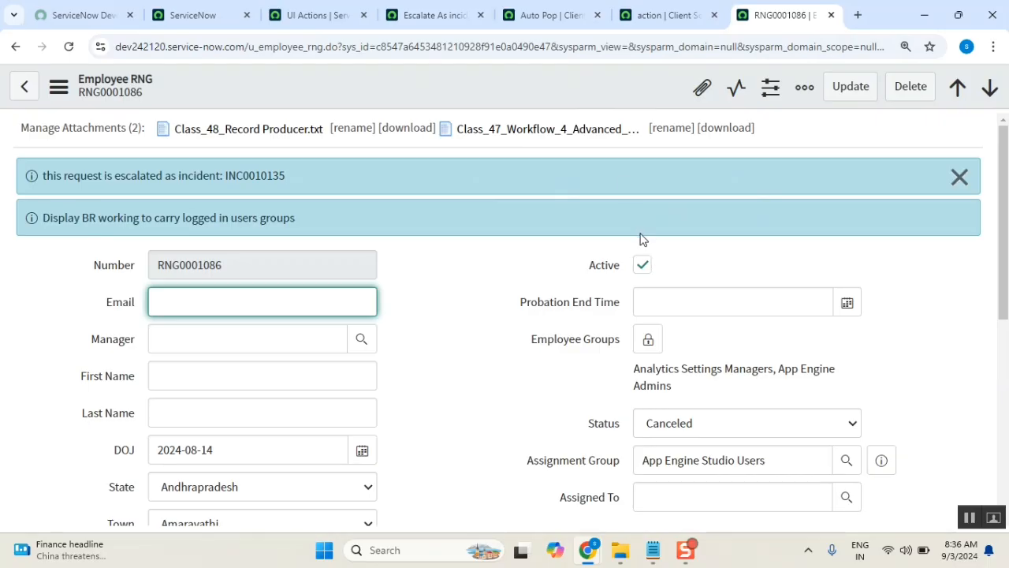
{"action": "mouse_move", "coordinate": [704, 221]}
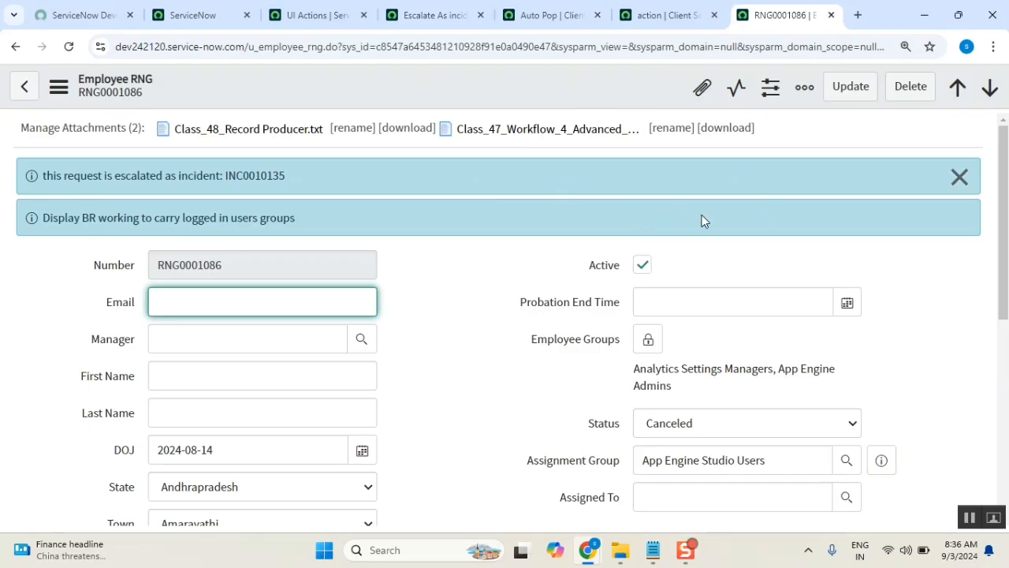
{"action": "left_click", "coordinate": [262, 301]}
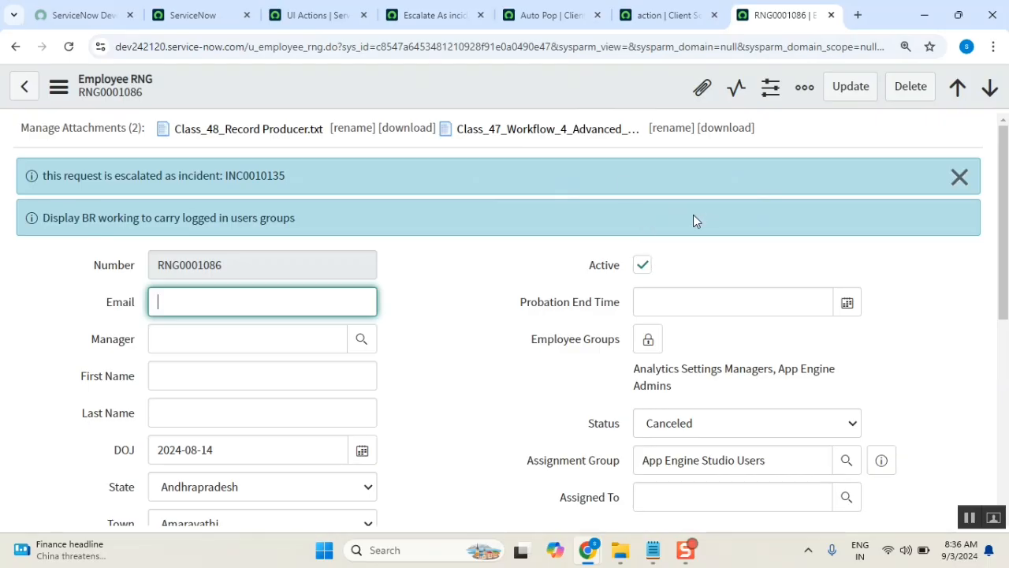
{"action": "mouse_move", "coordinate": [587, 230]}
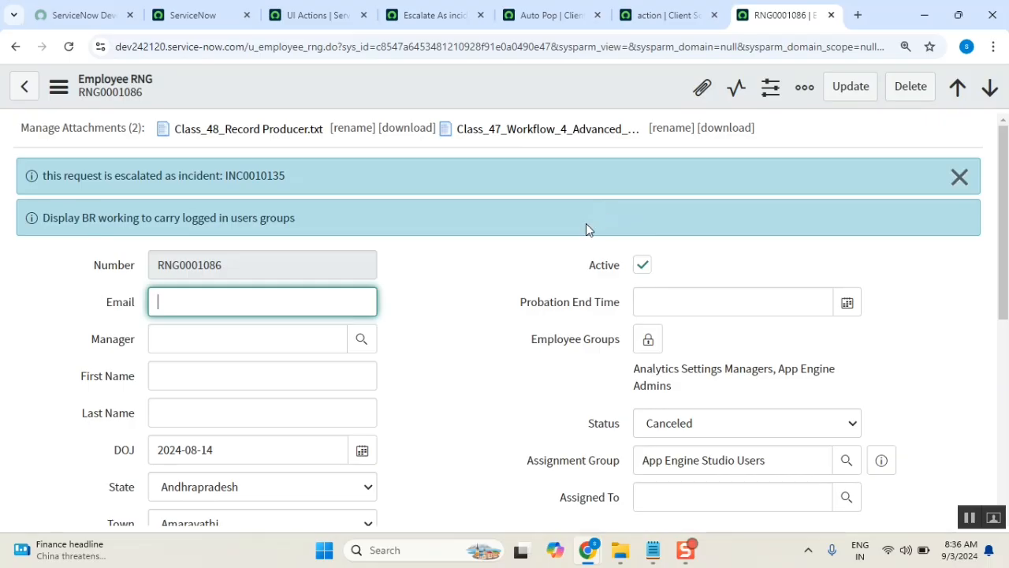
{"action": "mouse_move", "coordinate": [504, 97]}
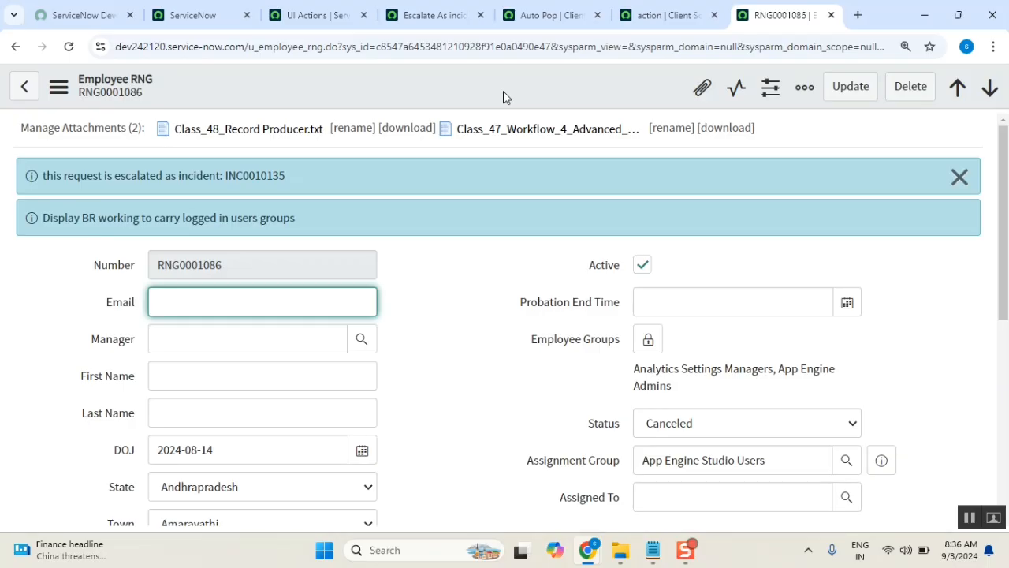
{"action": "left_click", "coordinate": [262, 301]}
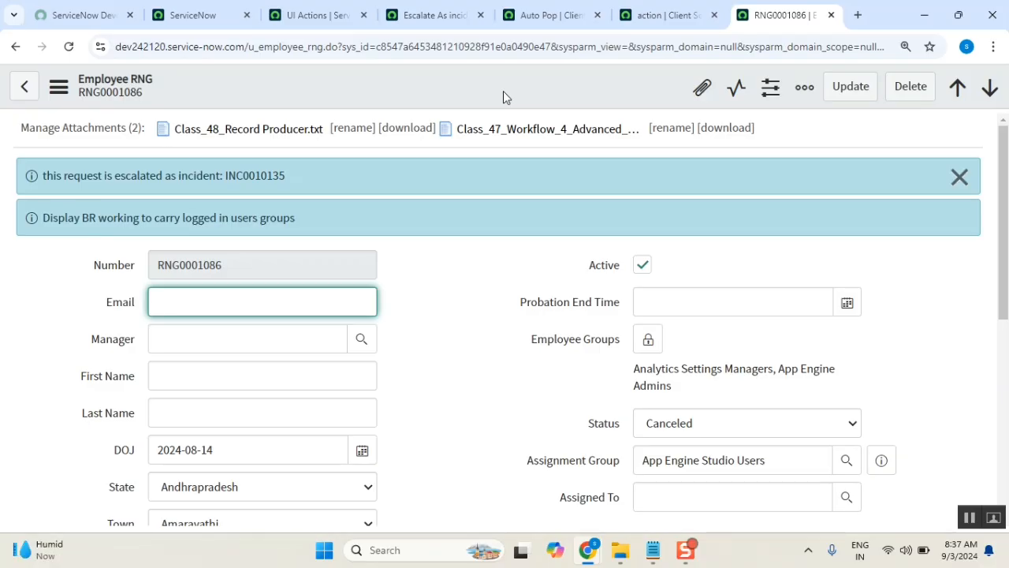
{"action": "left_click", "coordinate": [666, 14]}
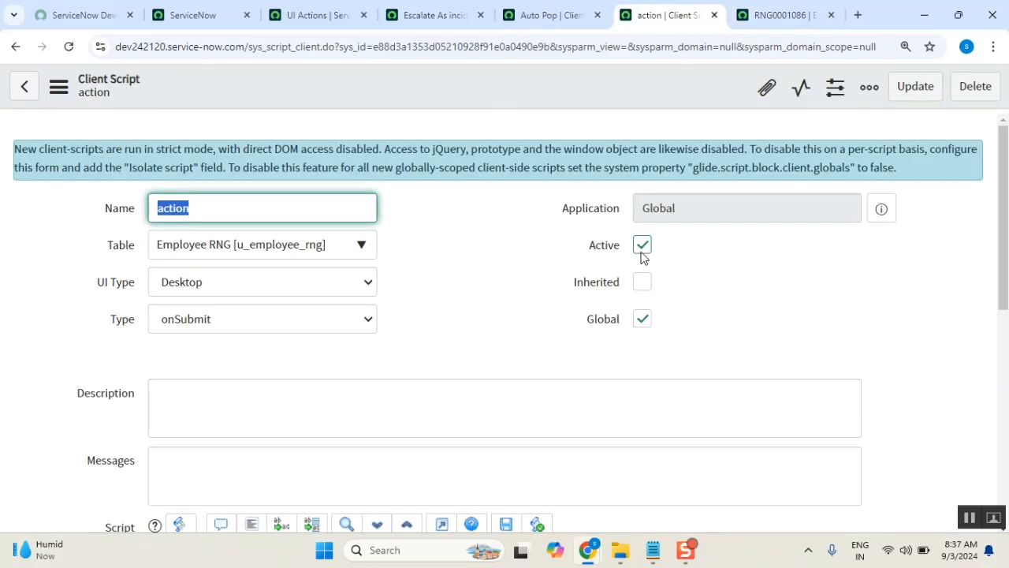
{"action": "left_click", "coordinate": [642, 245]}
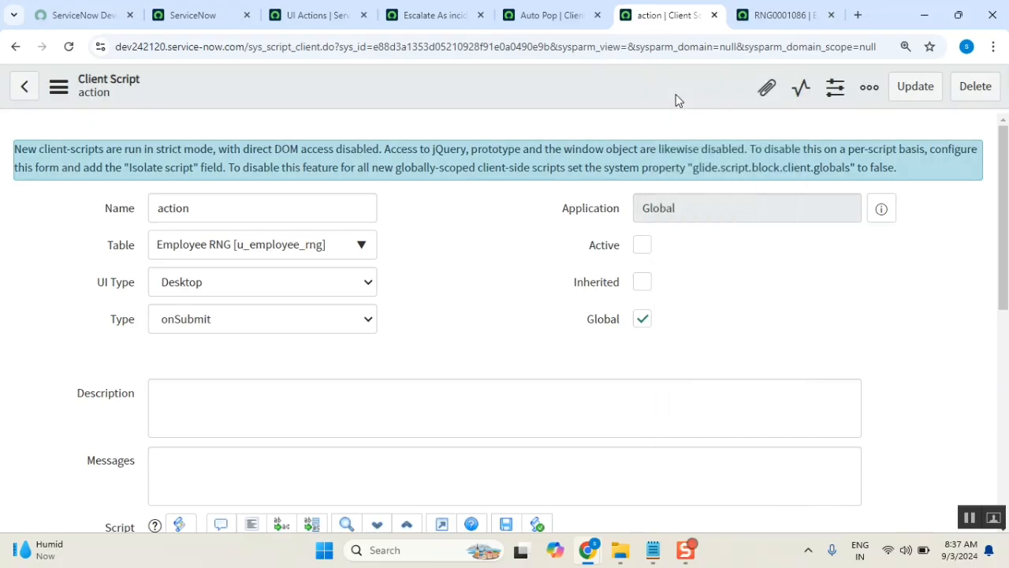